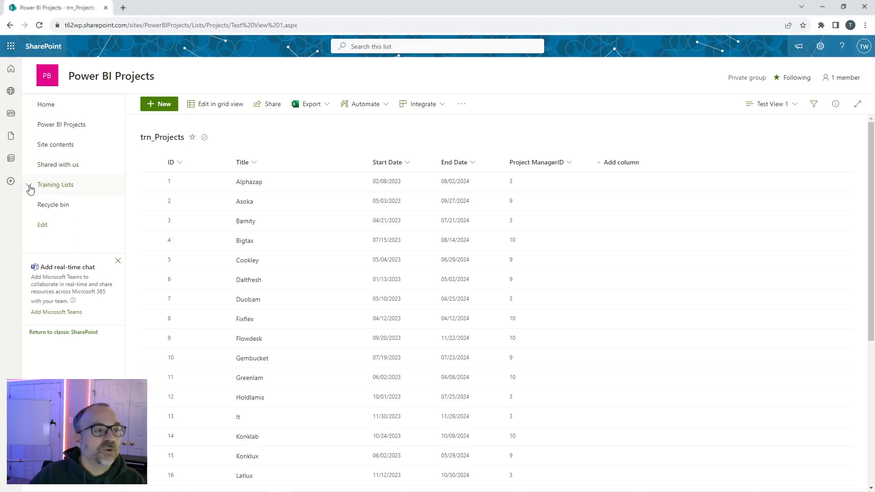
pyautogui.moveTo(186, 199)
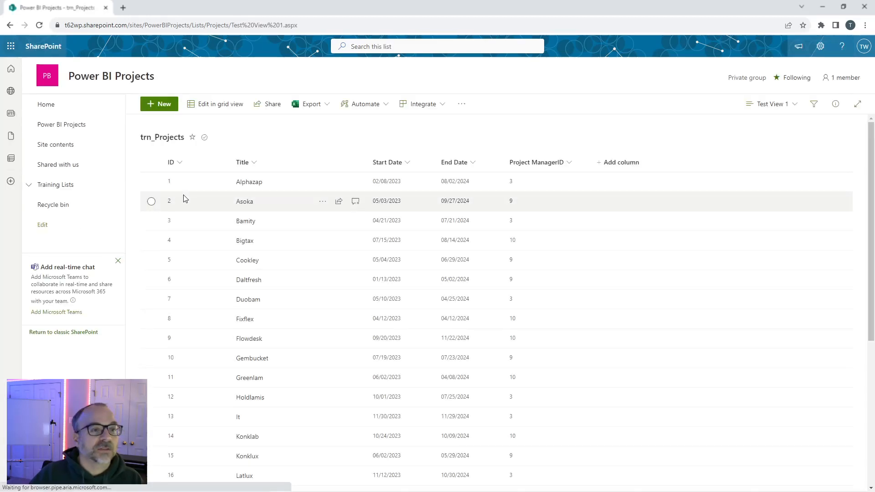
# Browse into Training Library > Monthly Excel Files on the SharePoint site
pyautogui.click(67, 206)
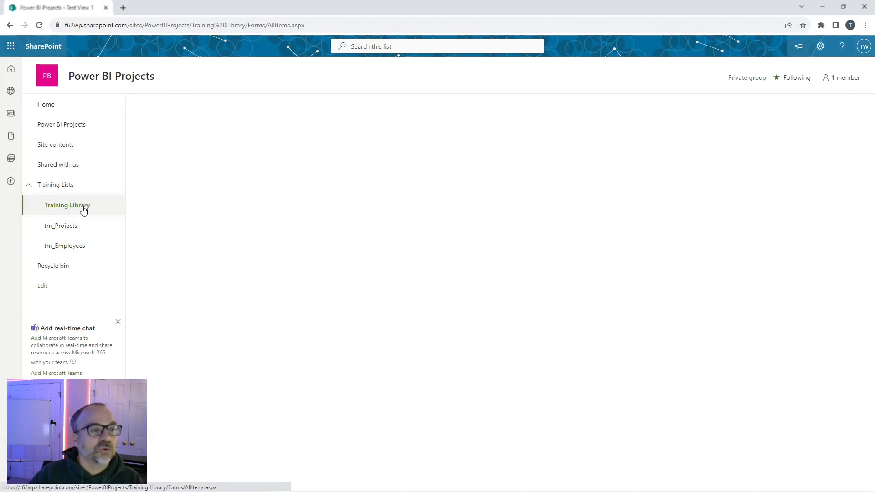
pyautogui.click(68, 205)
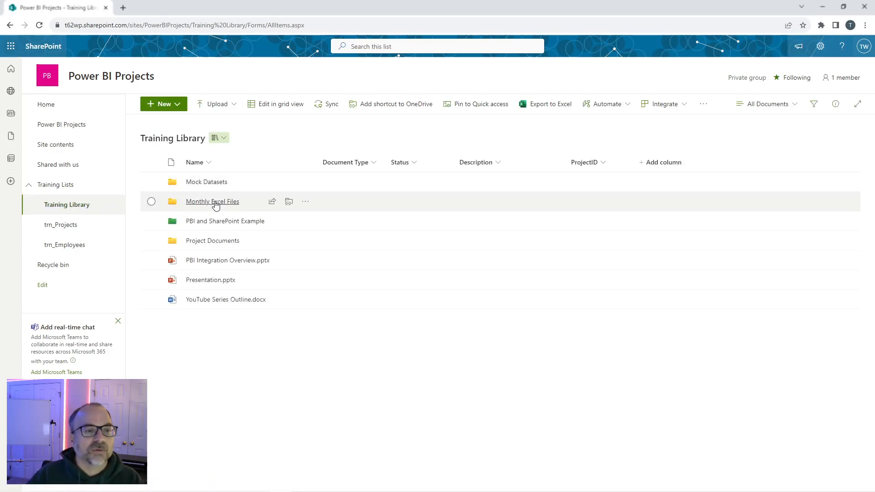
pyautogui.click(212, 201)
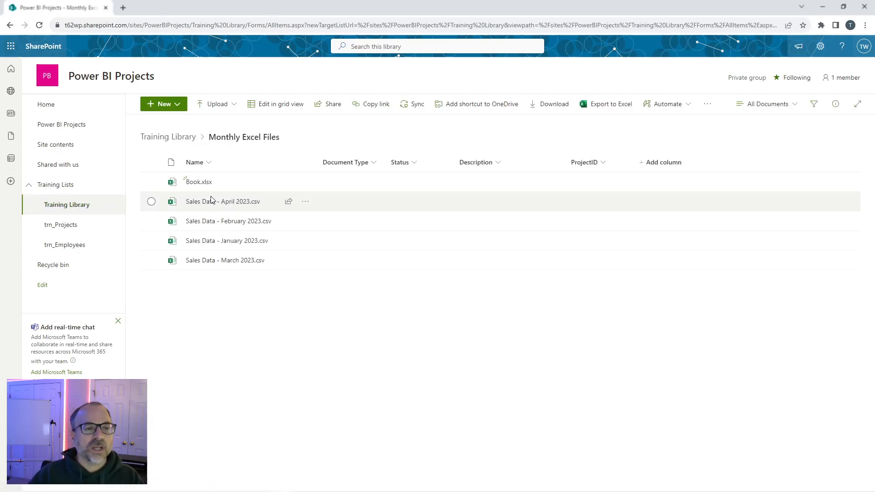
# Delete Book.xlsx so only the four Sales Data CSV files remain in the folder
pyautogui.rightClick(198, 182)
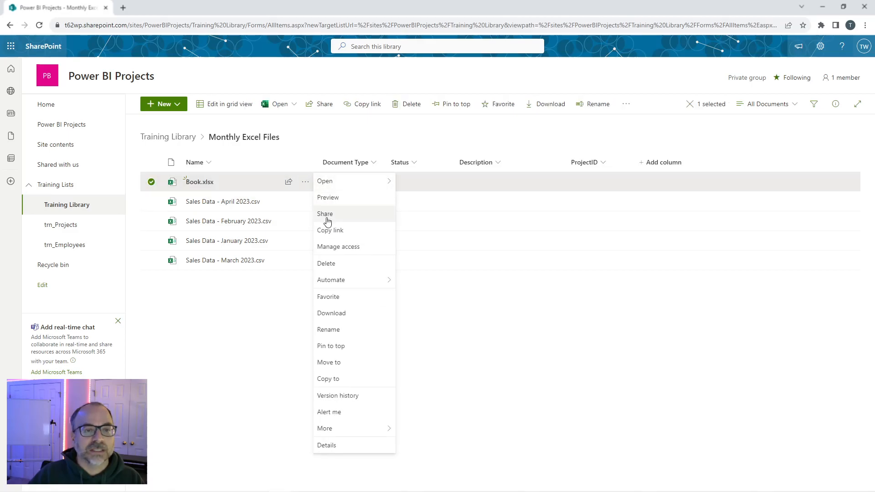
pyautogui.click(326, 263)
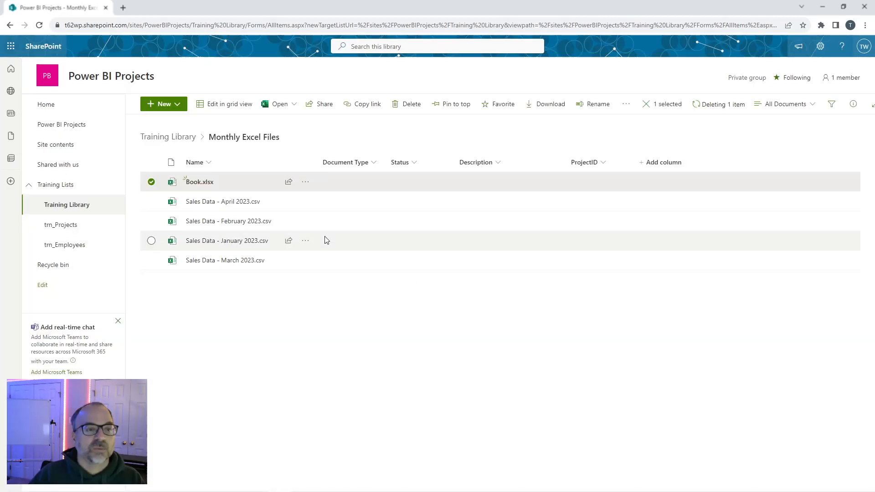
pyautogui.click(405, 104)
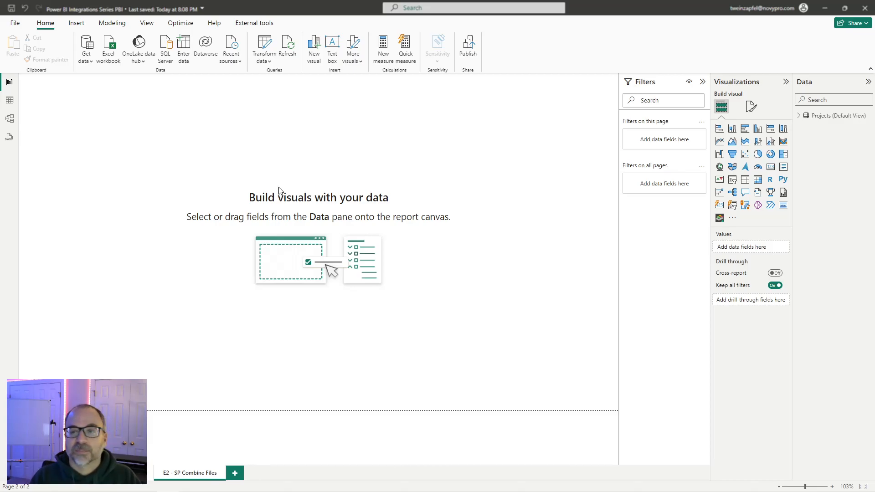
pyautogui.moveTo(295, 160)
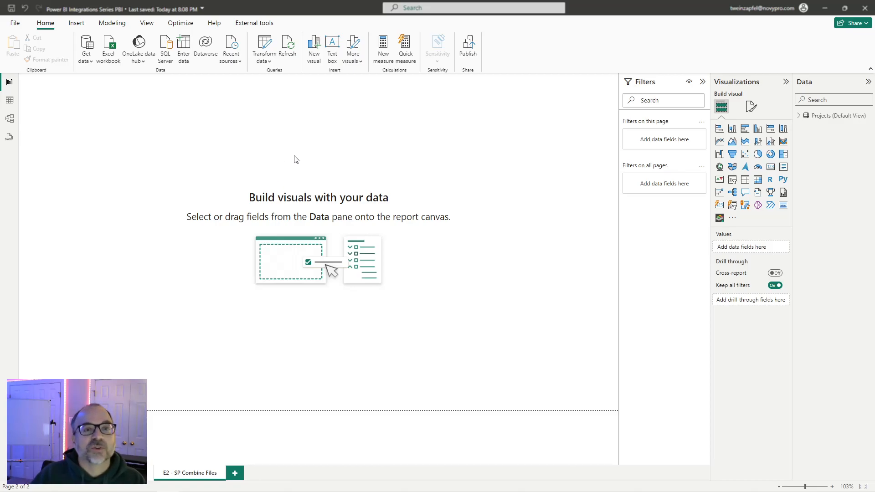
pyautogui.moveTo(109, 102)
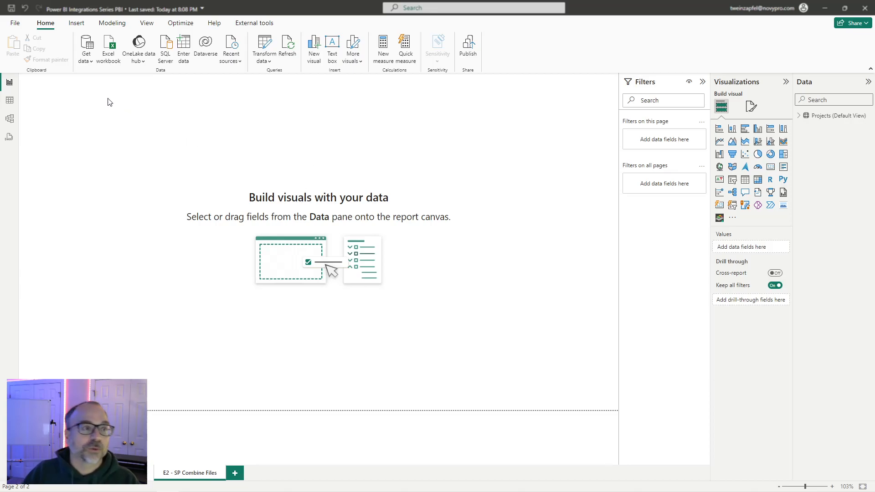
# Start a Get Data connection using the SharePoint folder connector, found by searching 'Sharepoint'
pyautogui.click(85, 47)
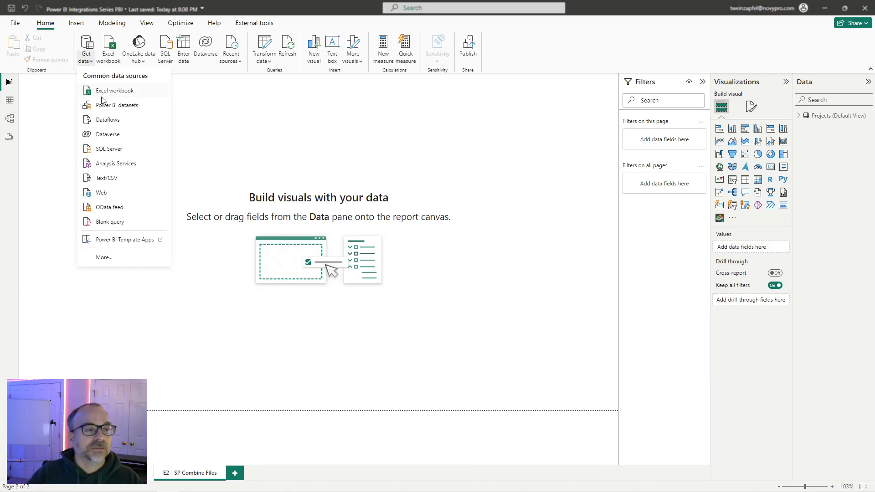
pyautogui.click(111, 259)
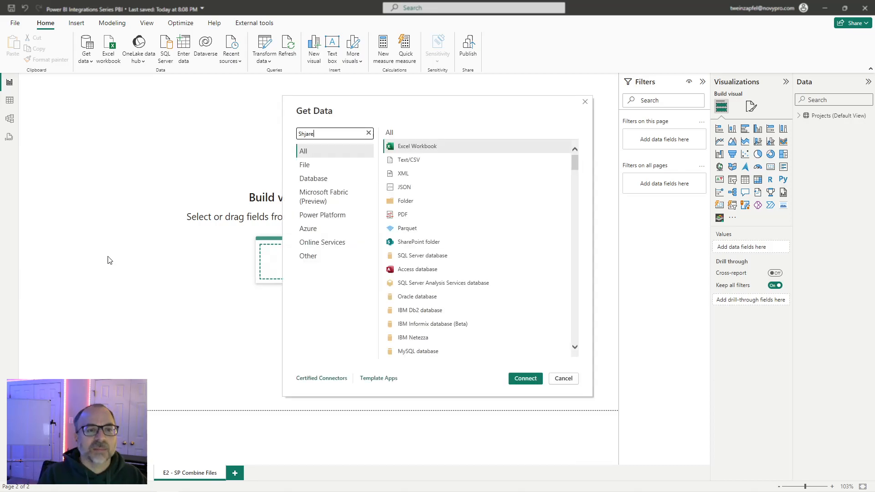
pyautogui.write('Sharepoint')
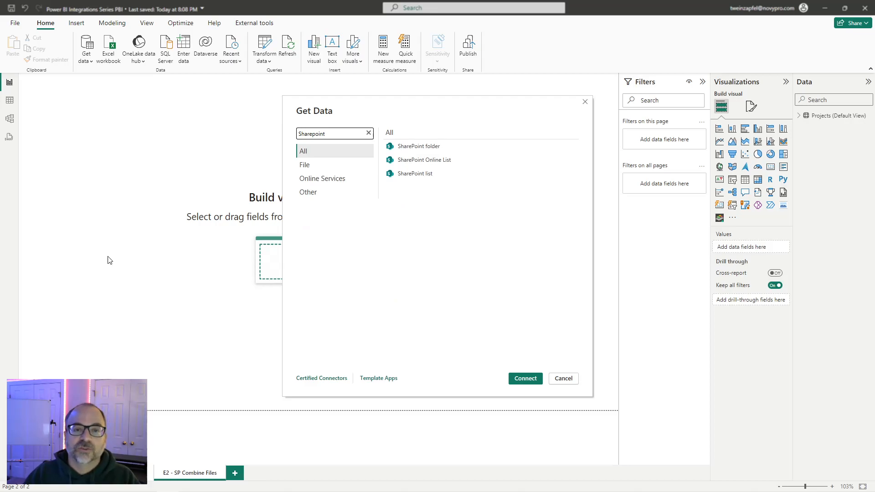
pyautogui.moveTo(424, 160)
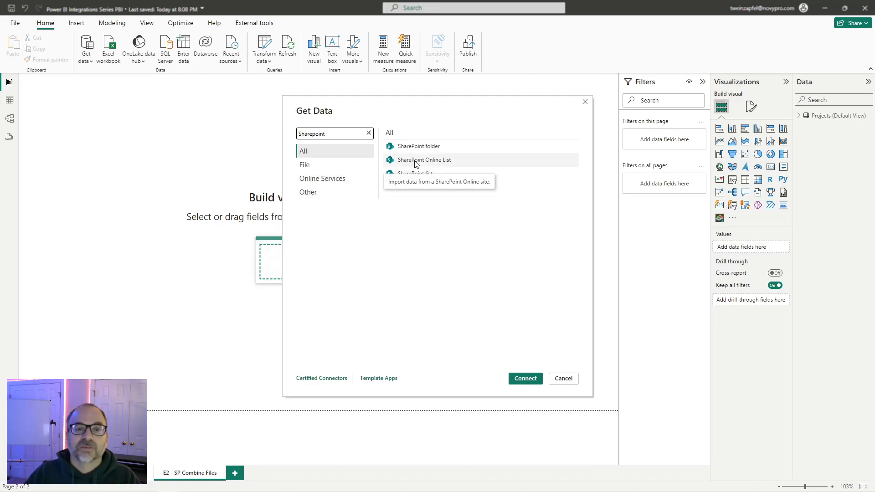
pyautogui.moveTo(377, 78)
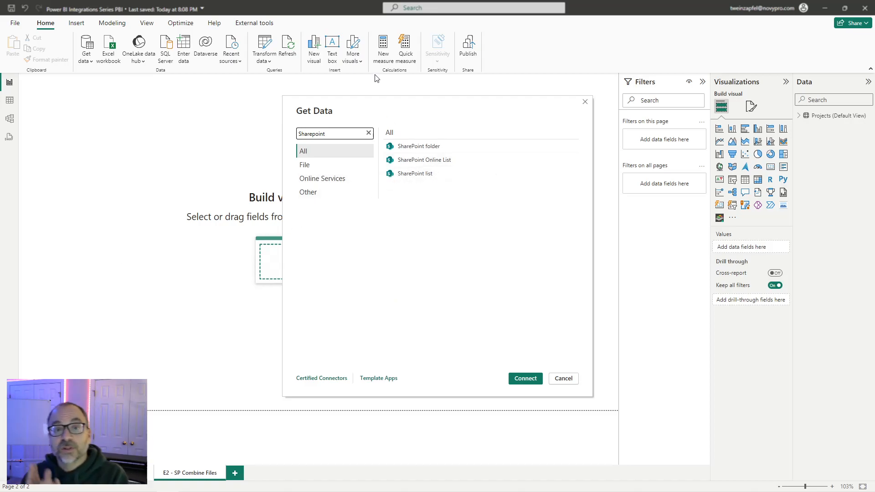
pyautogui.moveTo(419, 140)
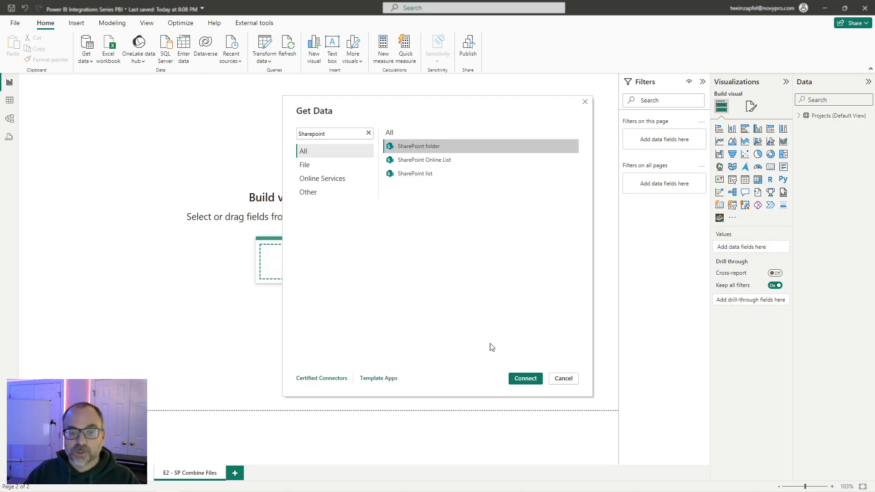
pyautogui.click(524, 379)
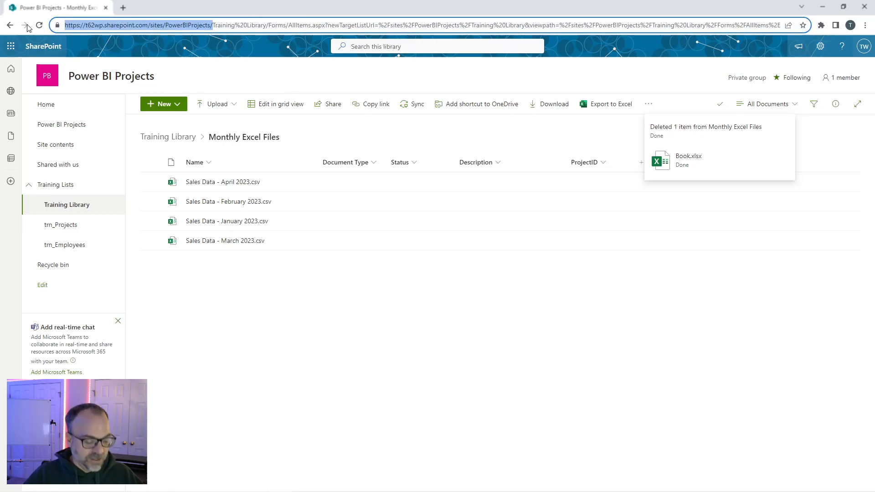
pyautogui.moveTo(155, 46)
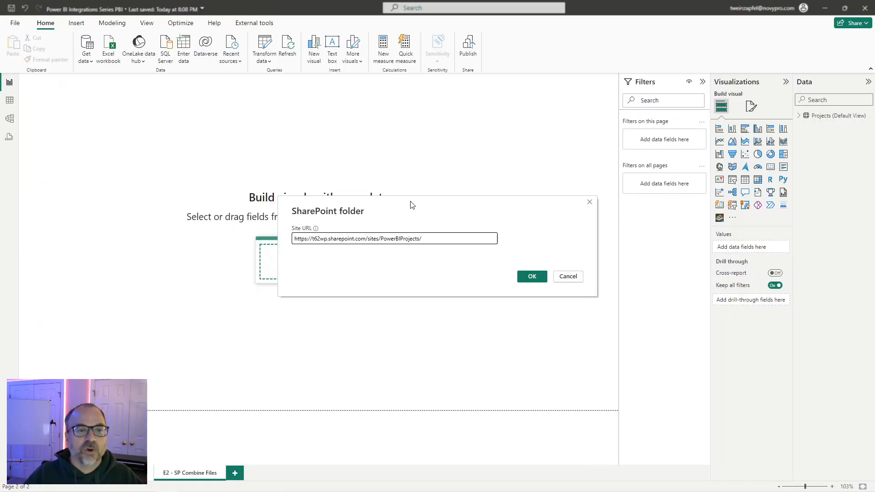
pyautogui.moveTo(351, 225)
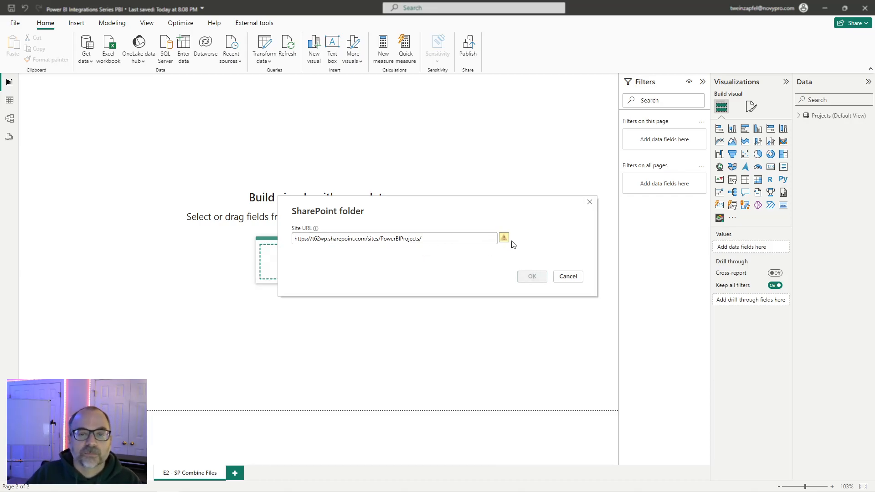
# Point the connector at the PowerBIProjects site URL without its trailing slash and preview its files
pyautogui.click(395, 238)
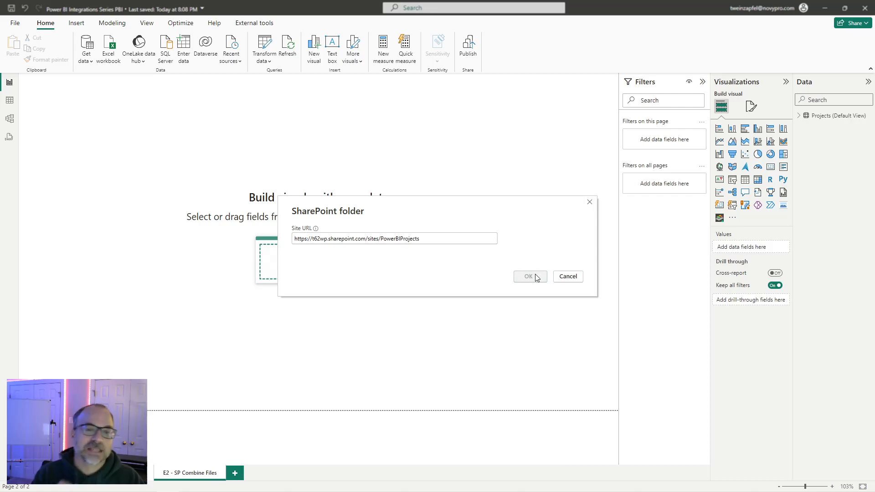
pyautogui.click(527, 276)
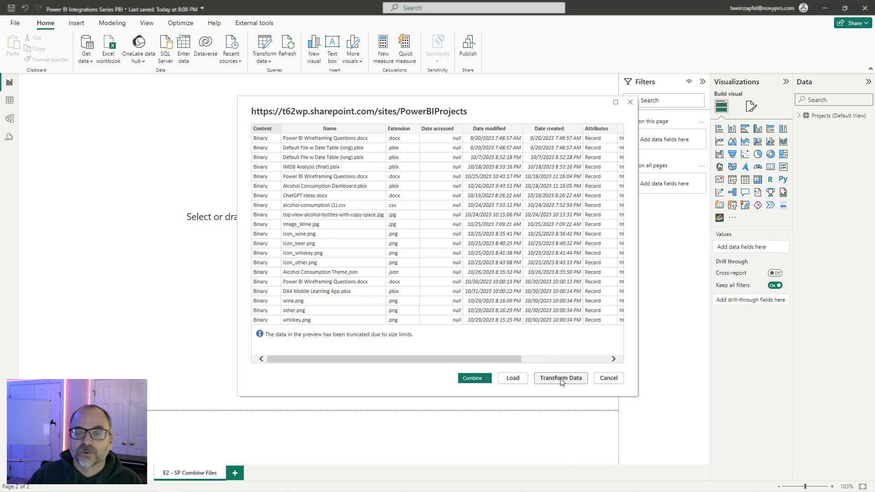
# Transform the file list and filter Folder Path to the Monthly Excel Files folder, leaving four Sales Data CSVs
pyautogui.click(561, 377)
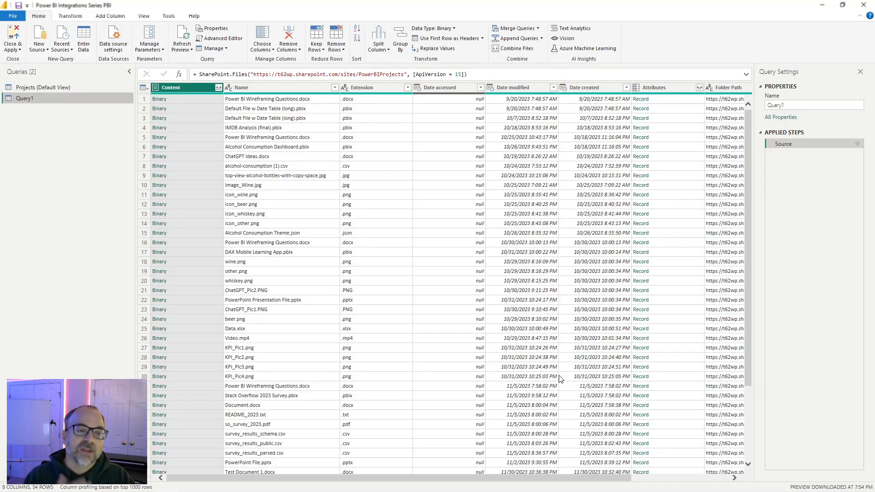
pyautogui.moveTo(554, 375)
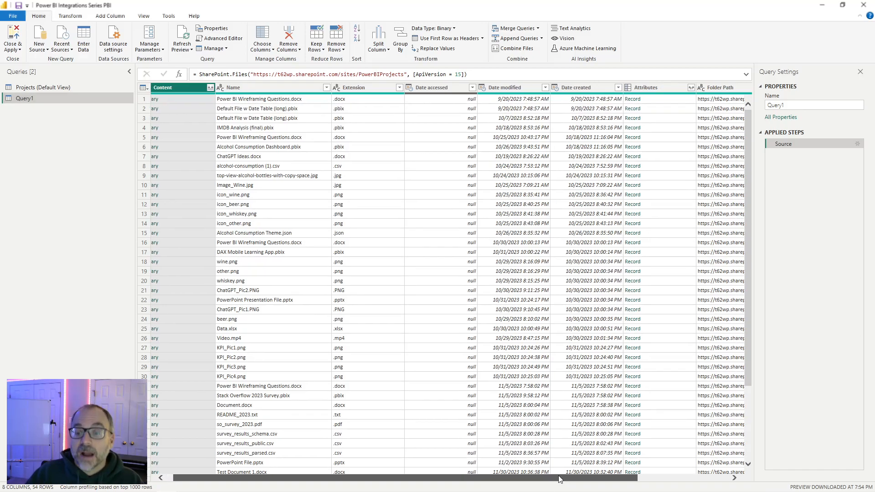
pyautogui.hscroll(3)
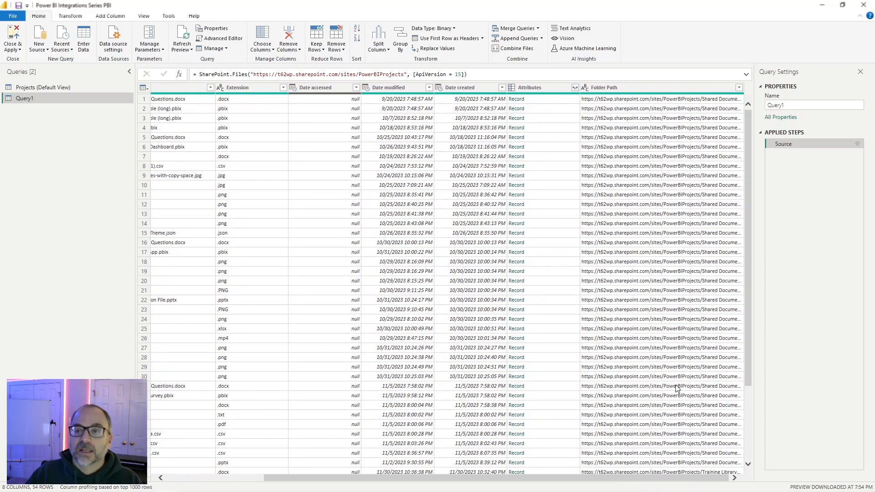
pyautogui.moveTo(670, 354)
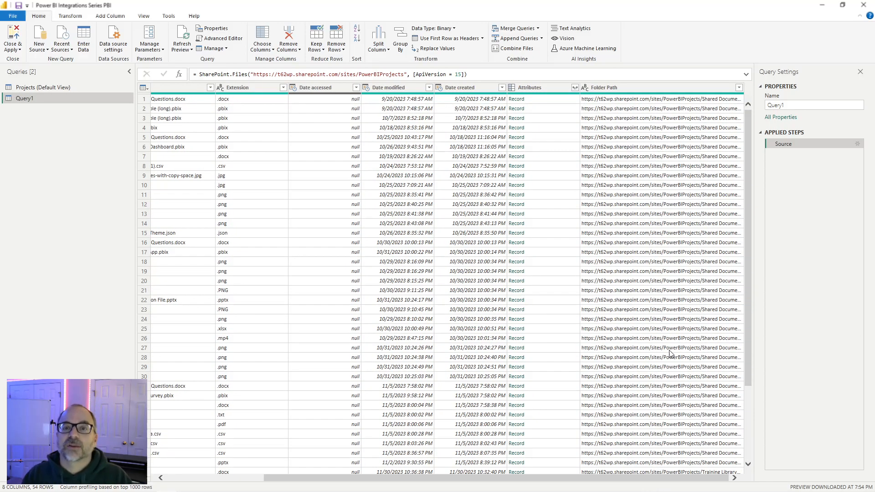
pyautogui.moveTo(640, 166)
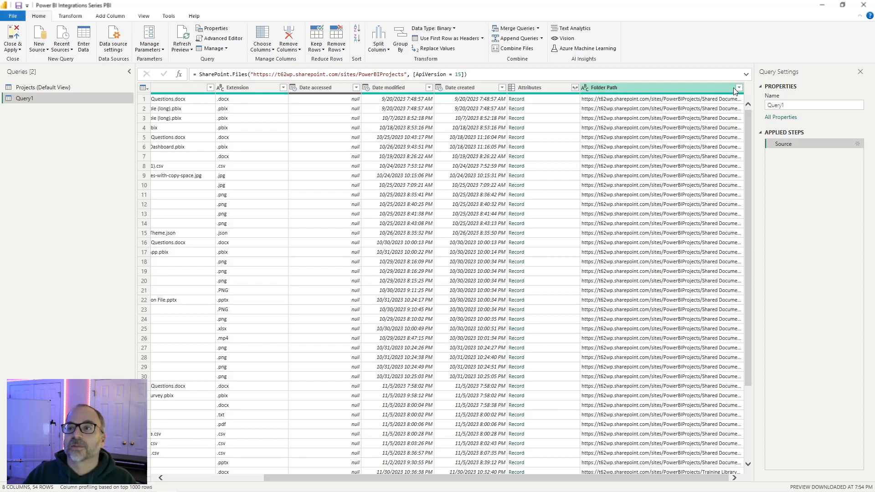
pyautogui.click(739, 88)
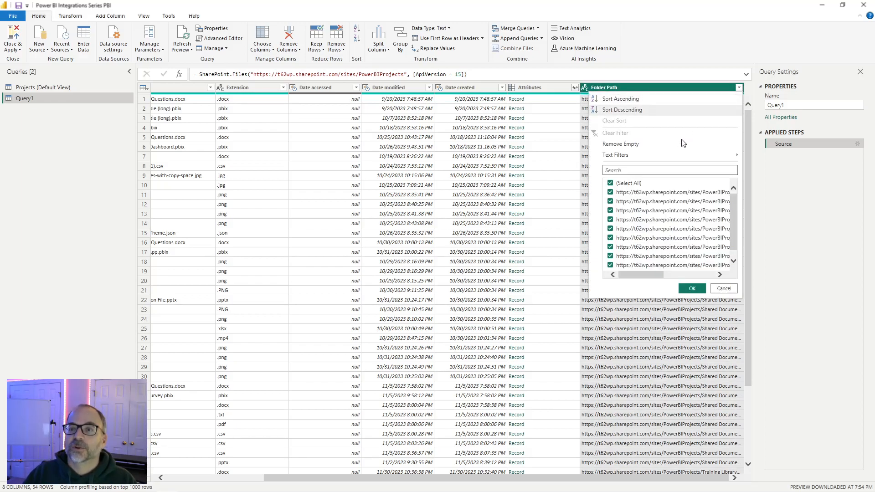
pyautogui.click(611, 183)
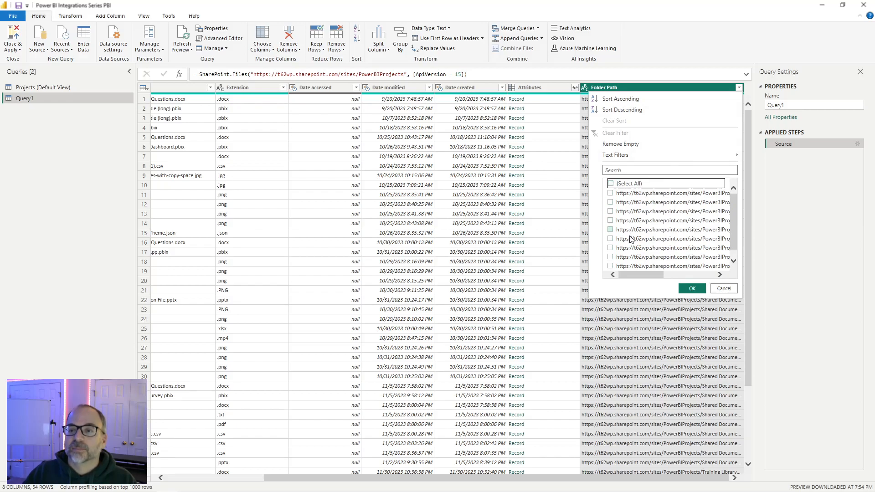
pyautogui.moveTo(657, 252)
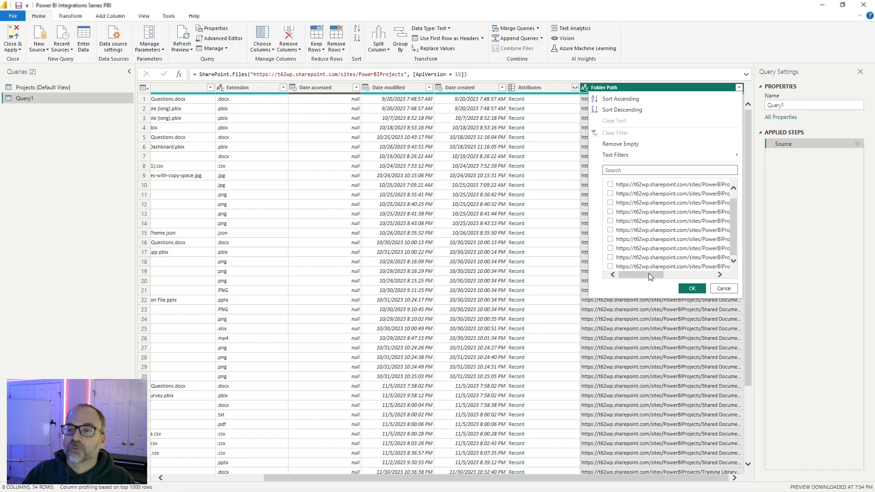
pyautogui.hscroll(3)
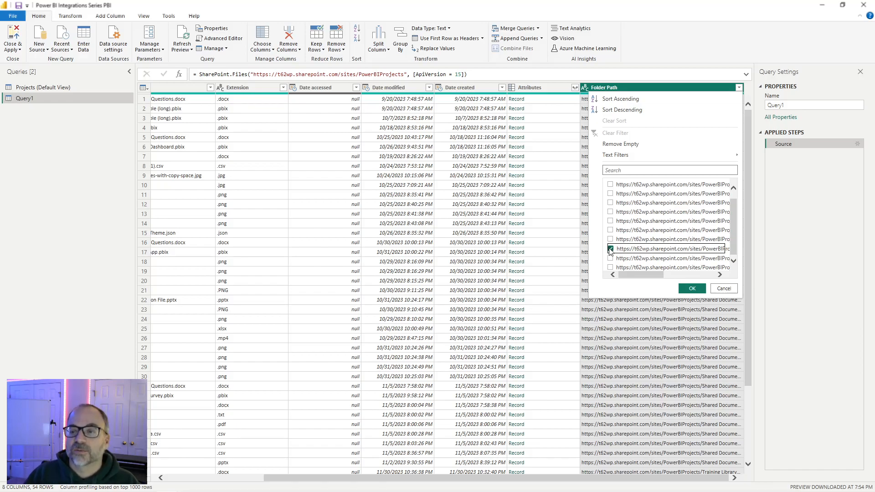
pyautogui.click(691, 289)
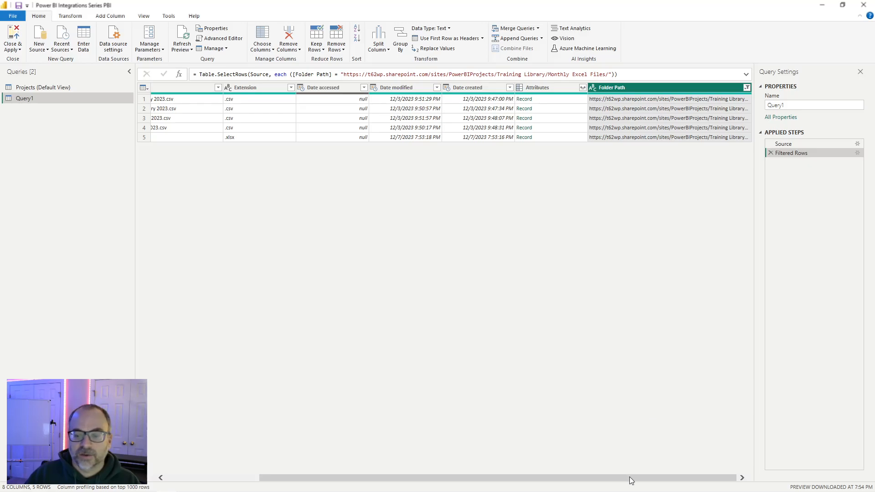
pyautogui.hscroll(-3)
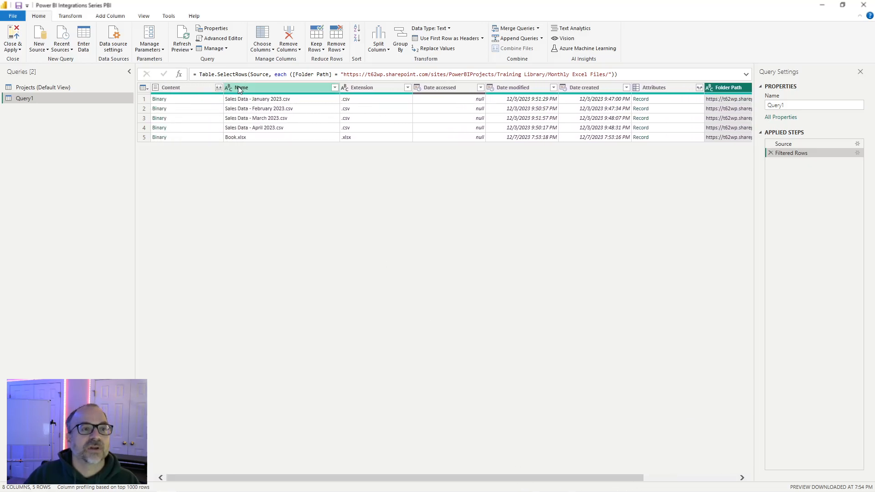
pyautogui.click(181, 36)
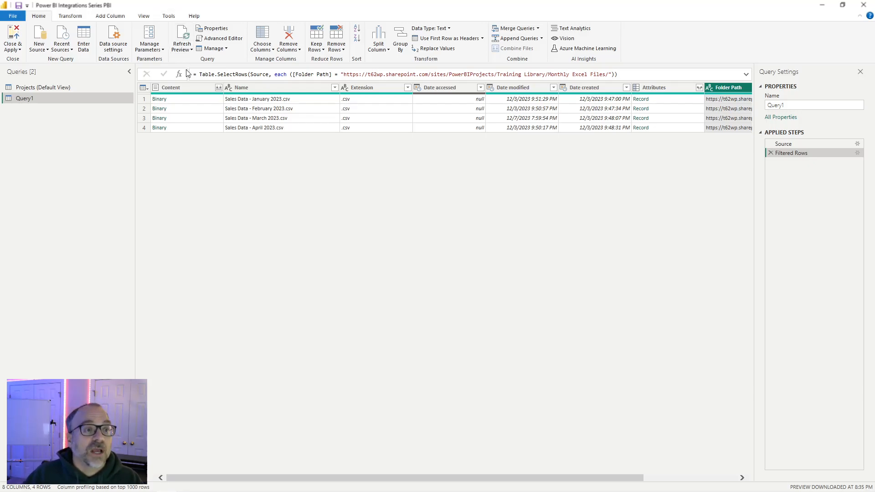
# Combine the Content binaries, accepting the sample file's Product Name, Sales Date and Sales Amount preview
pyautogui.click(179, 87)
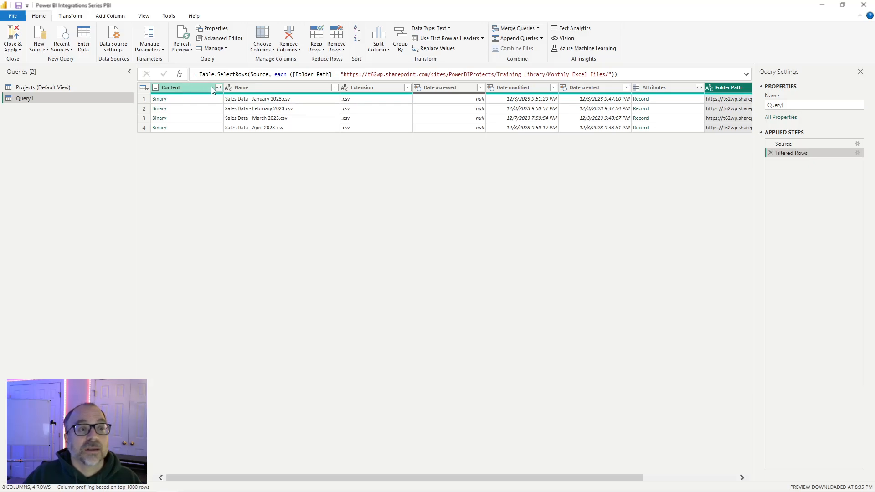
pyautogui.moveTo(217, 88)
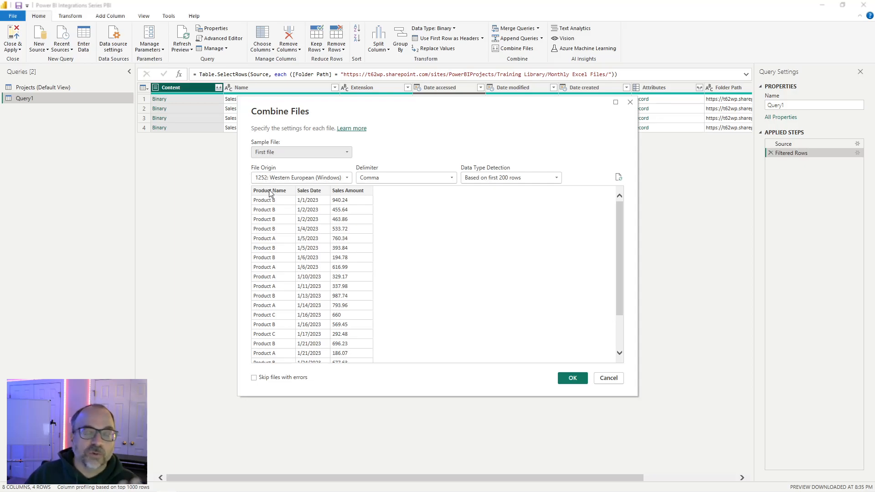
pyautogui.moveTo(279, 210)
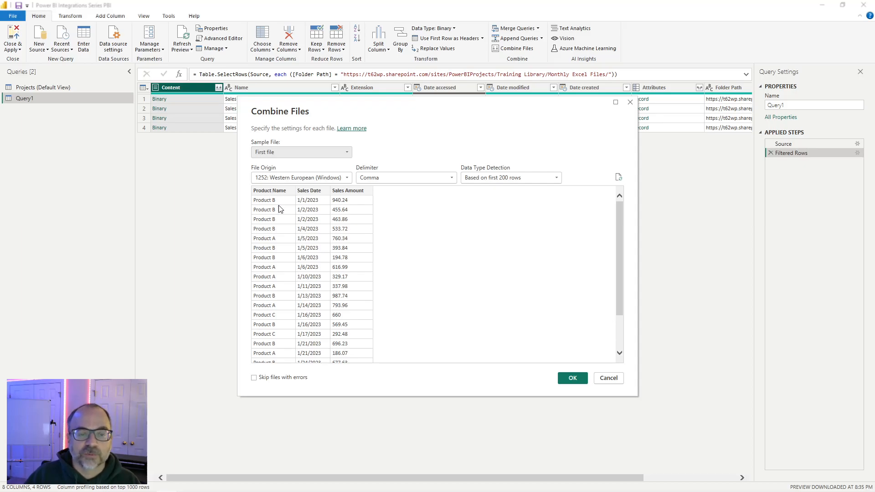
pyautogui.click(607, 377)
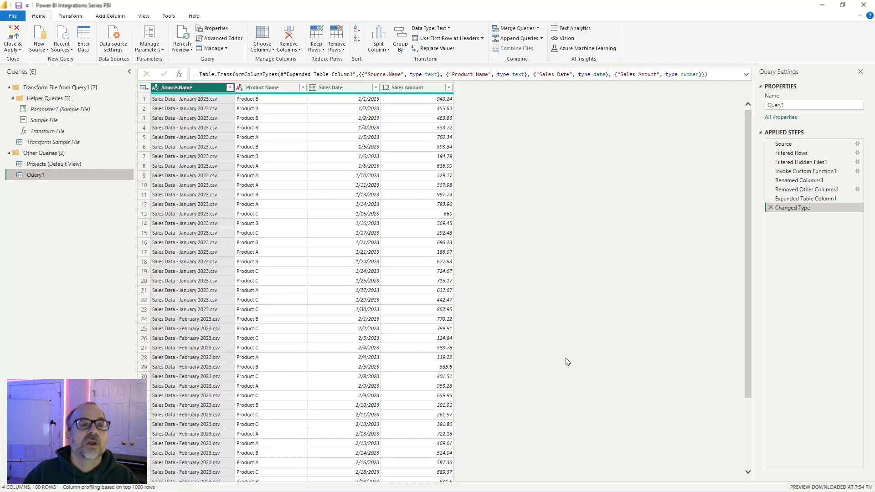
pyautogui.moveTo(483, 307)
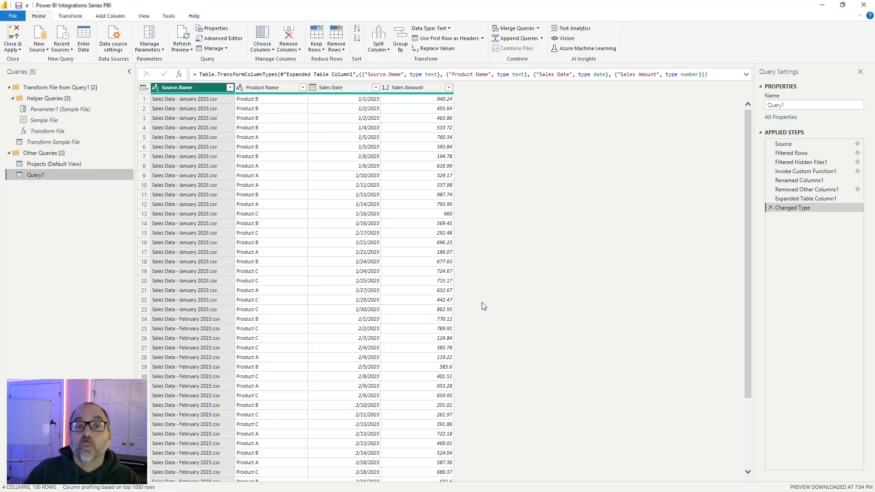
pyautogui.moveTo(409, 193)
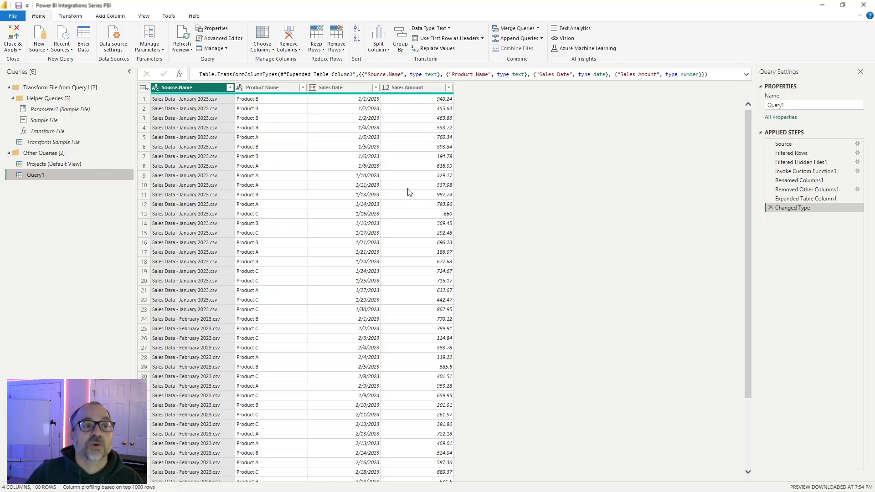
# Rename the combined Query1 to Sales Data in Query Settings
pyautogui.click(192, 88)
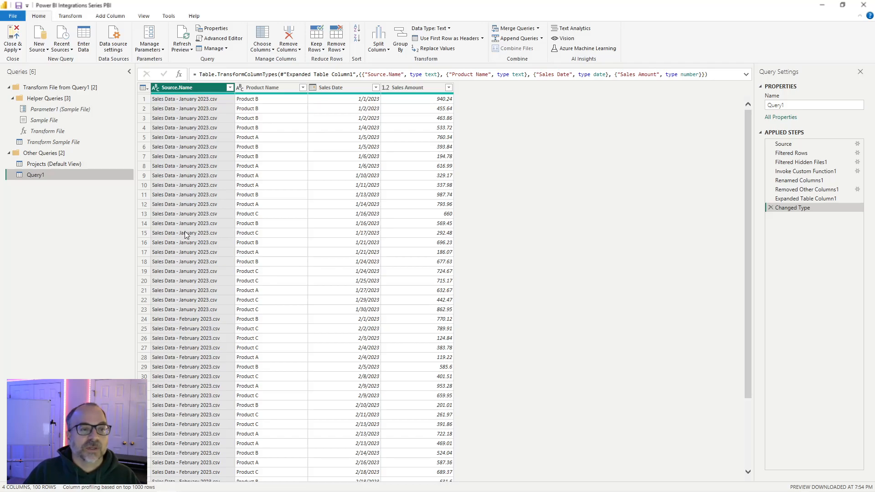
pyautogui.moveTo(196, 332)
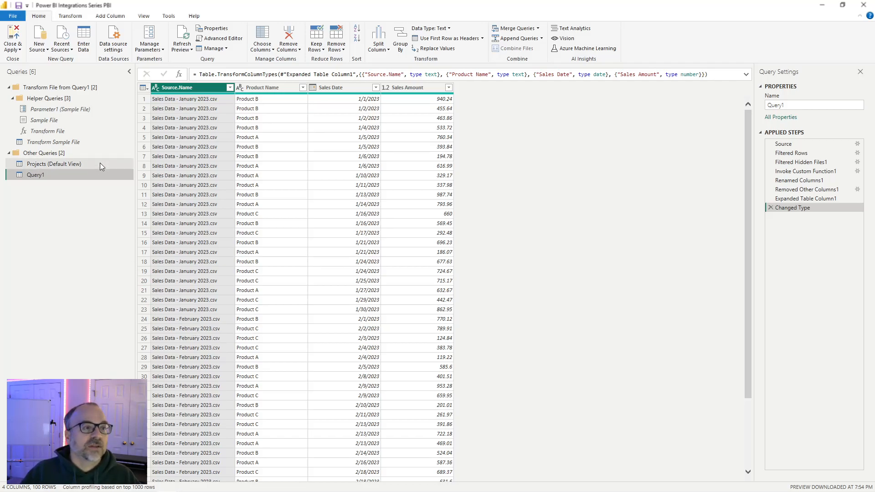
pyautogui.moveTo(37, 77)
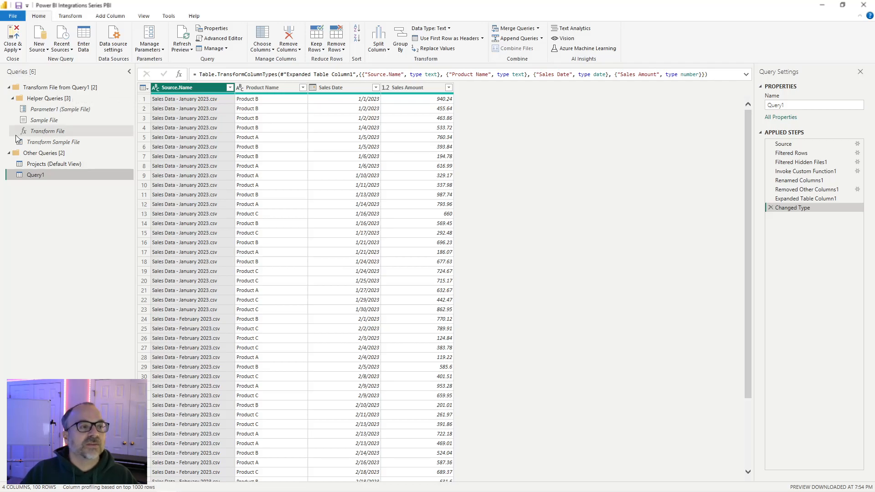
pyautogui.moveTo(81, 131)
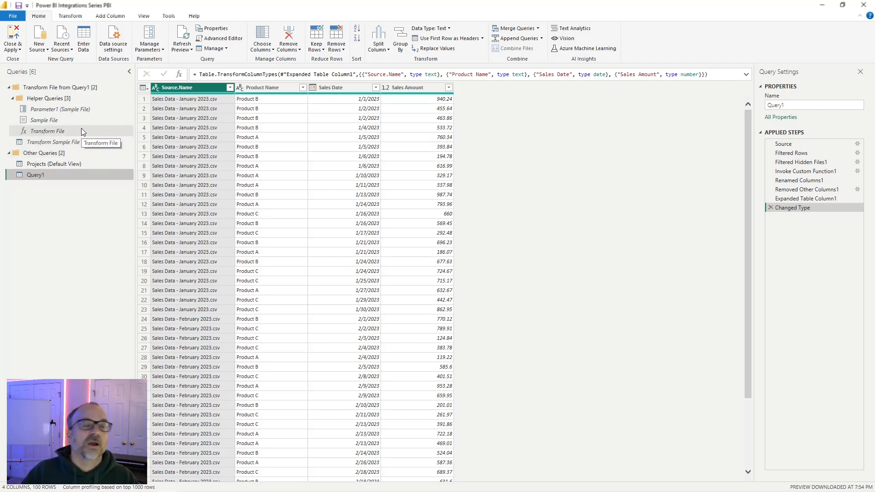
pyautogui.moveTo(53, 134)
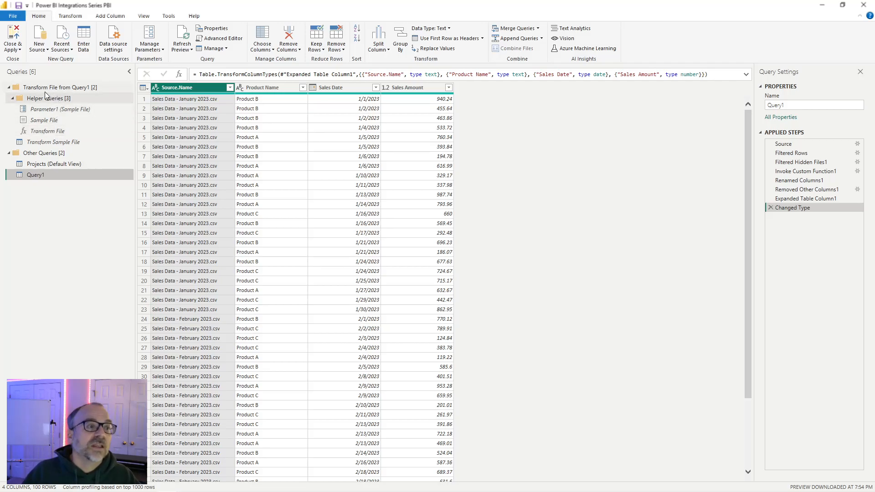
pyautogui.moveTo(53, 87)
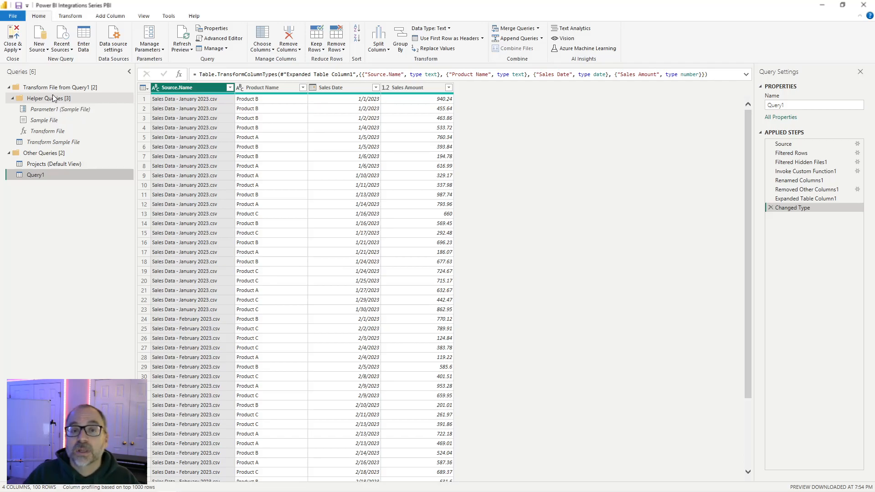
pyautogui.click(813, 105)
pyautogui.write('S')
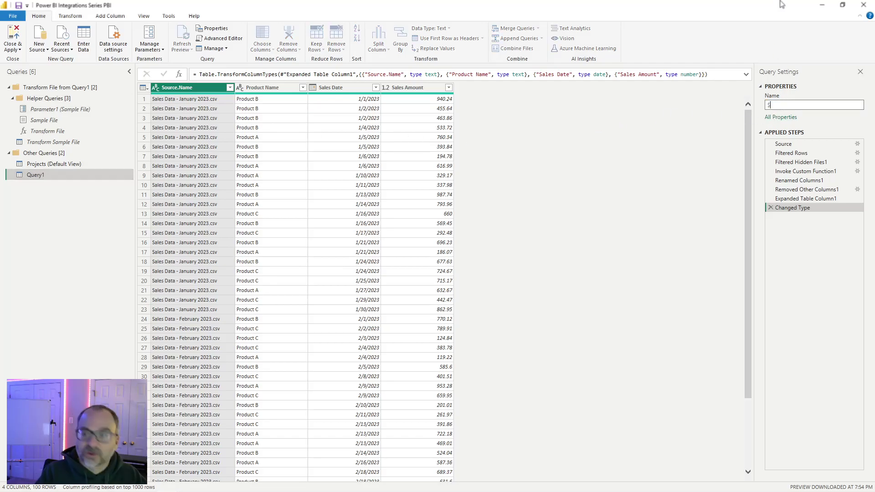
pyautogui.write('ales')
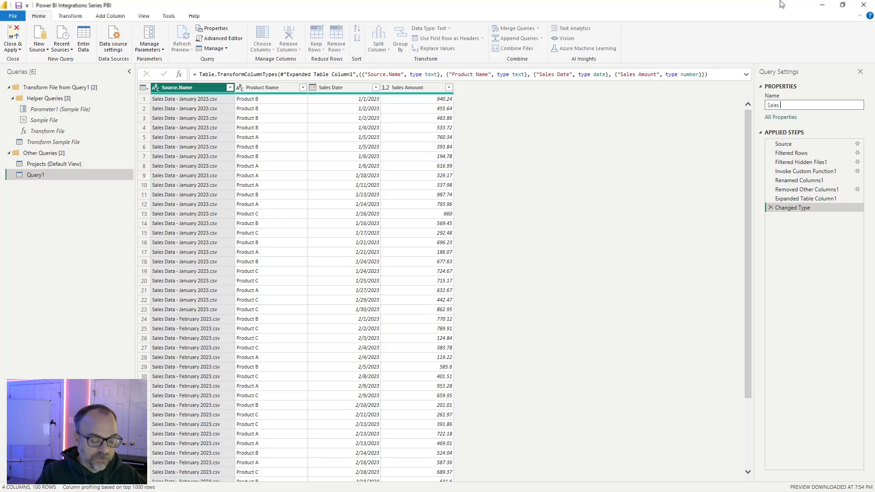
pyautogui.write('Data')
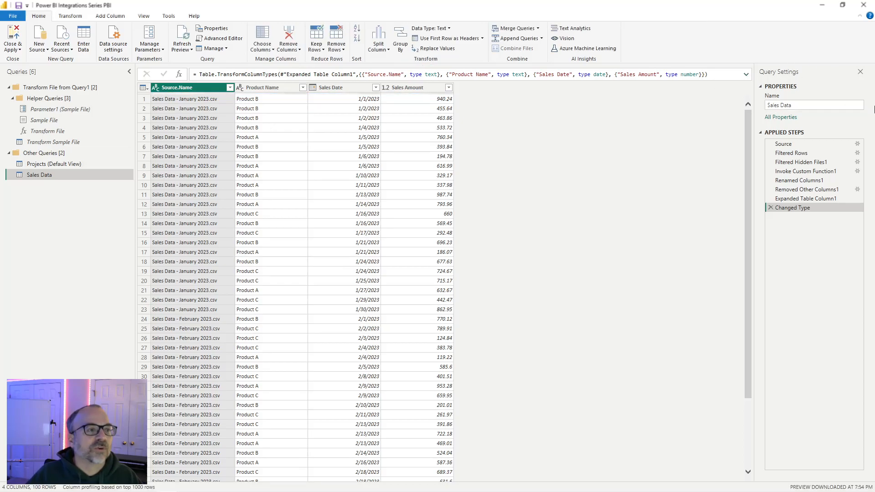
pyautogui.moveTo(42, 87)
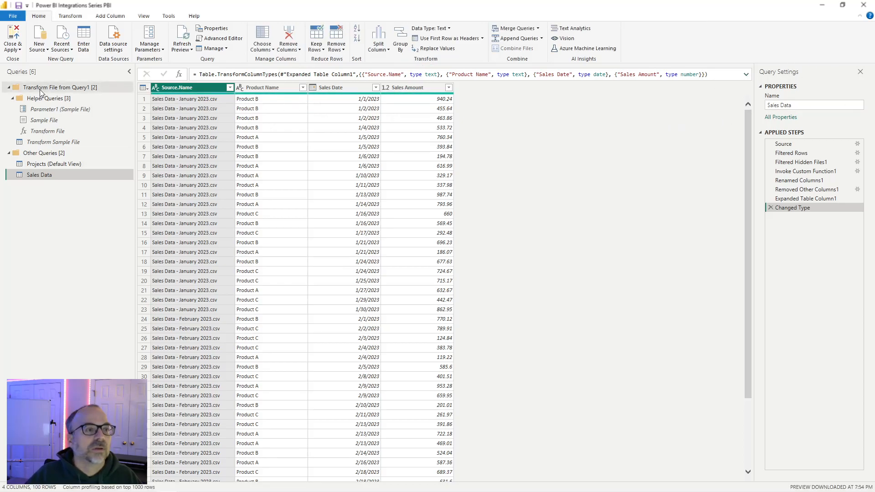
# Rename the Transform File from Query1 group to Helper Queries for Sales Data
pyautogui.doubleClick(57, 87)
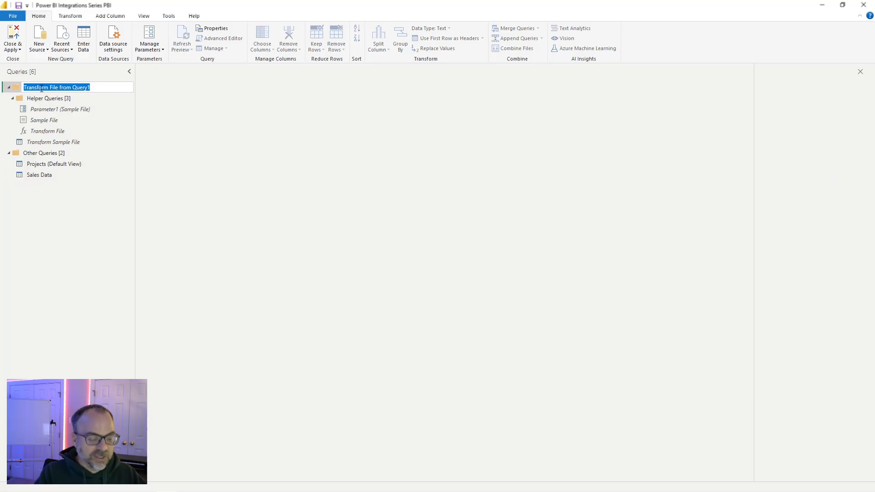
pyautogui.write('Helper Queries for Sales Data [2')
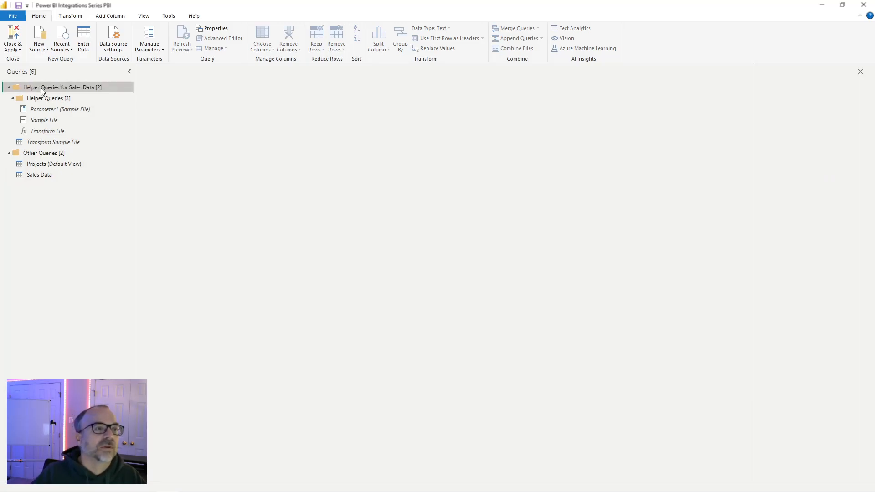
pyautogui.click(8, 87)
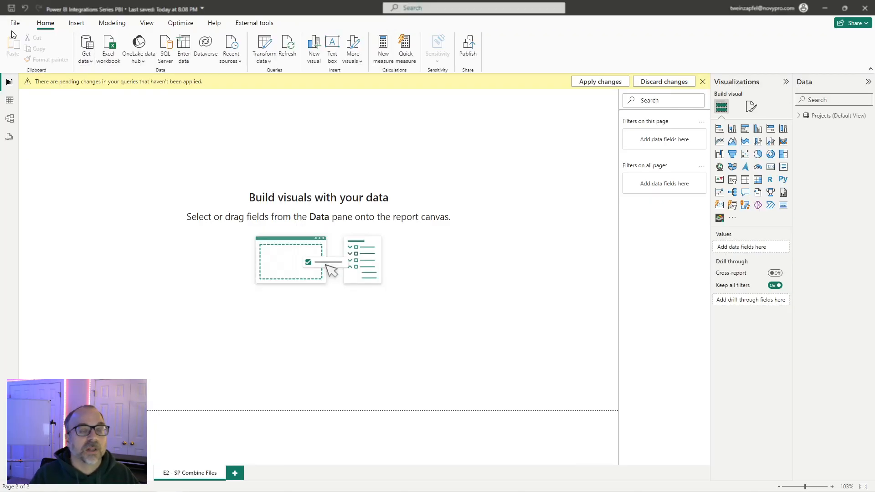
# Apply the pending changes to load Sales Data and add an empty table visual to the page
pyautogui.click(600, 81)
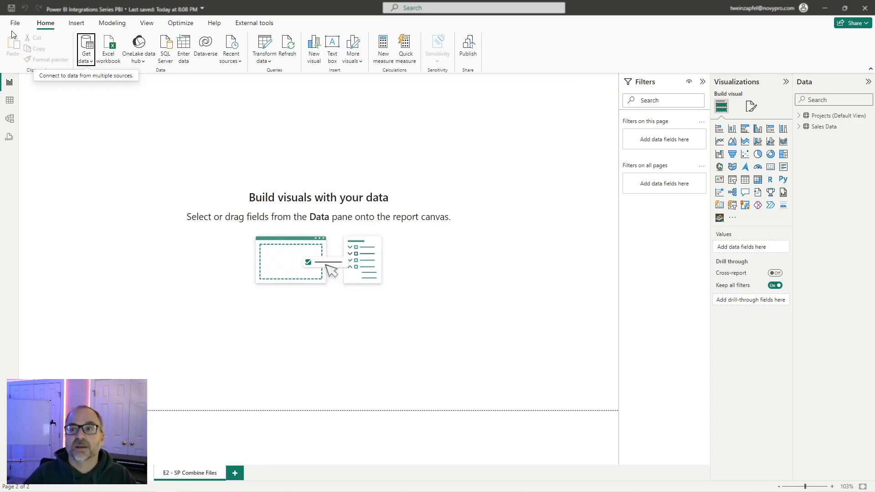
pyautogui.moveTo(581, 131)
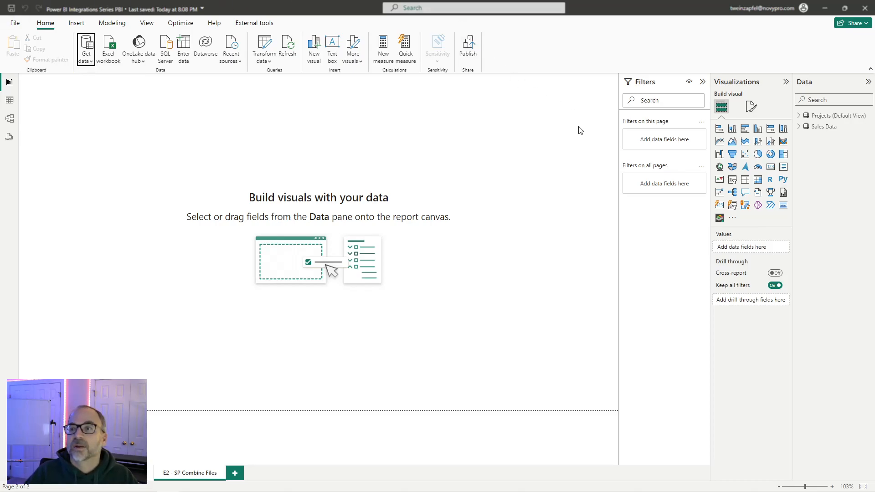
pyautogui.click(799, 126)
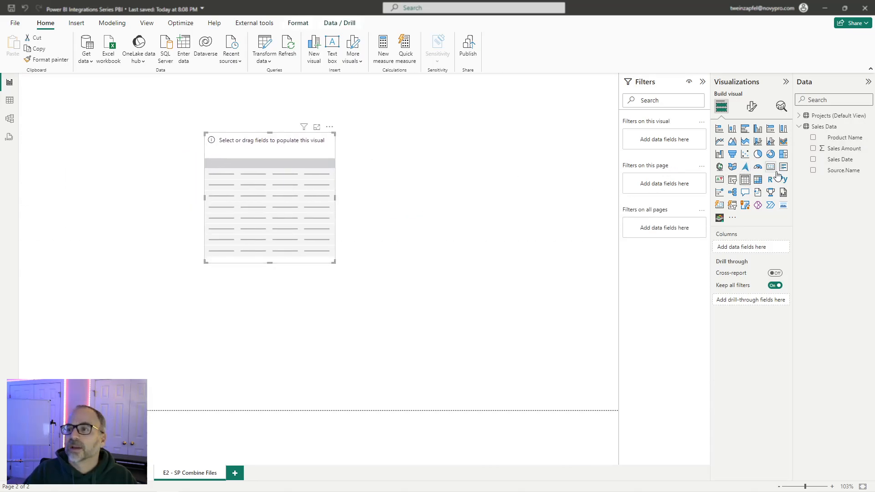
pyautogui.click(813, 170)
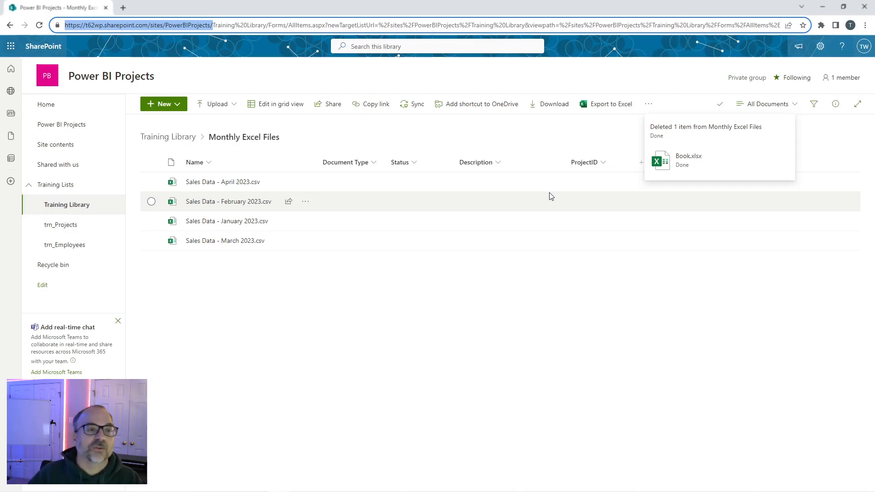
# Create a new Excel workbook Book.xlsx in the Monthly Excel Files folder
pyautogui.click(162, 104)
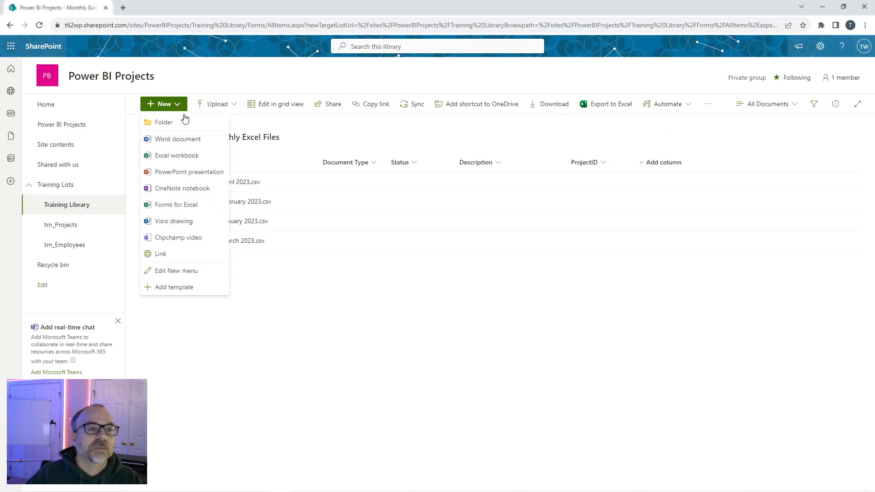
pyautogui.moveTo(176, 155)
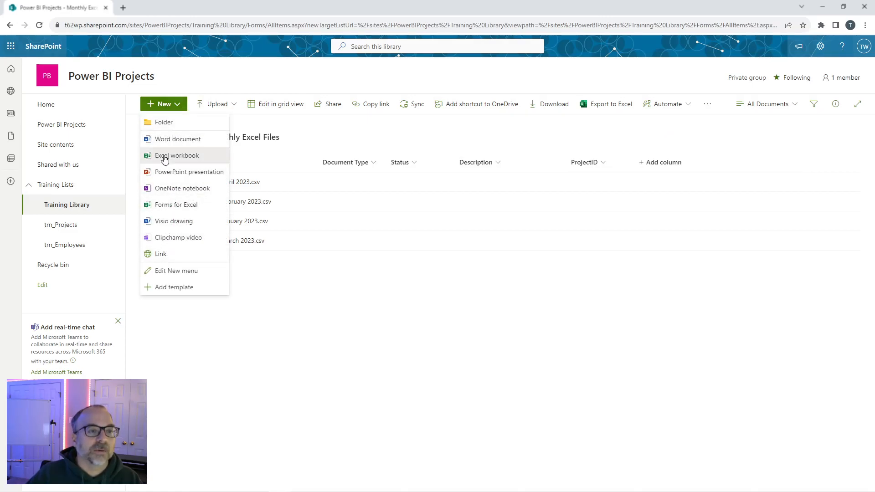
pyautogui.click(176, 155)
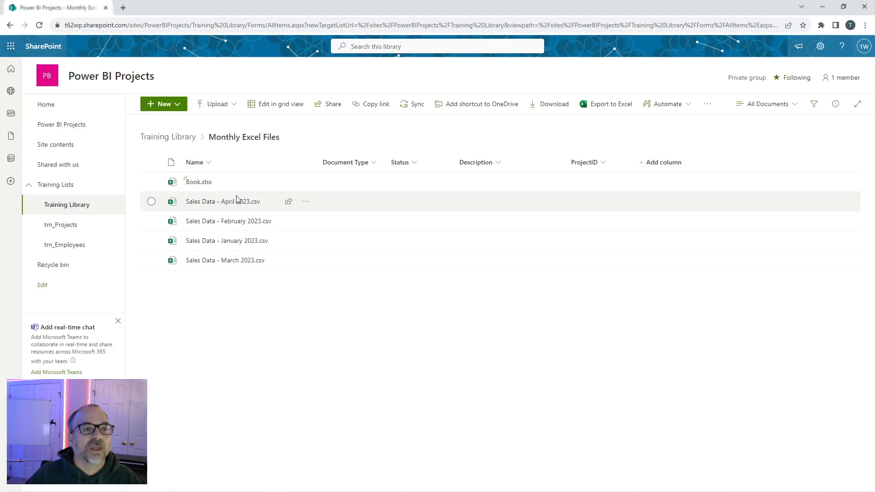
pyautogui.moveTo(198, 181)
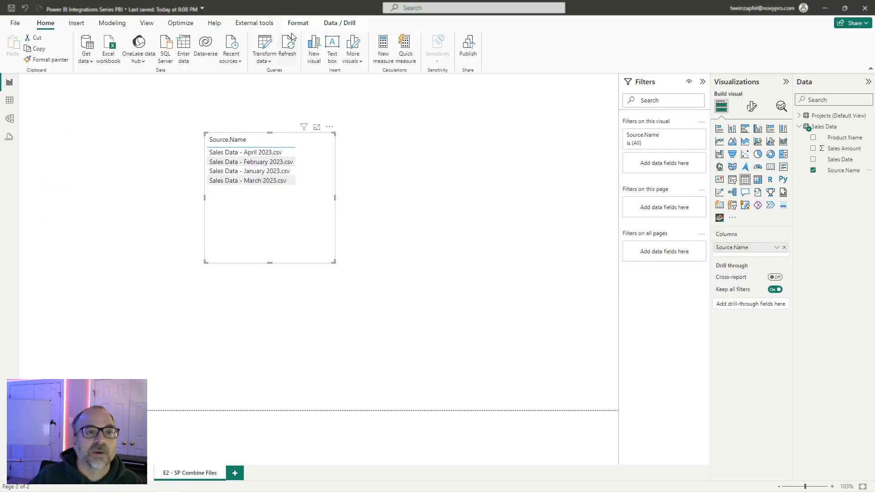
# Refresh the report so Book.xlsx appears in the table, then go into Power Query Editor
pyautogui.click(287, 48)
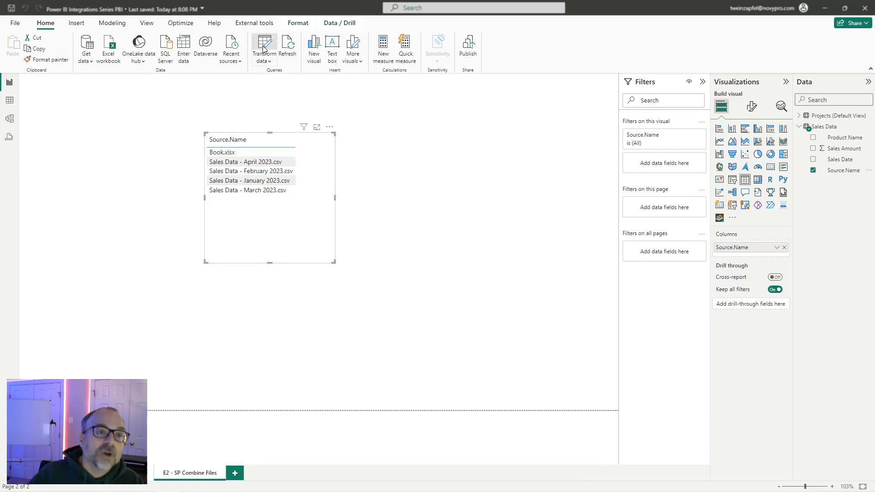
pyautogui.click(262, 46)
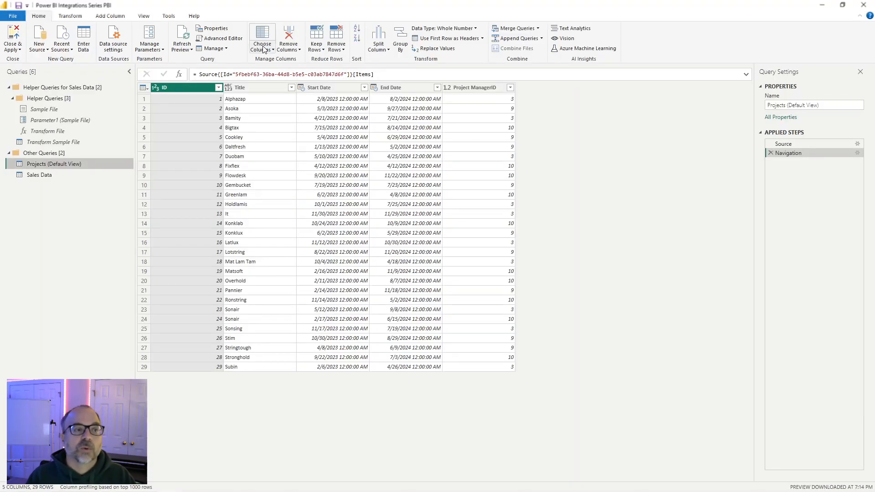
pyautogui.moveTo(262, 39)
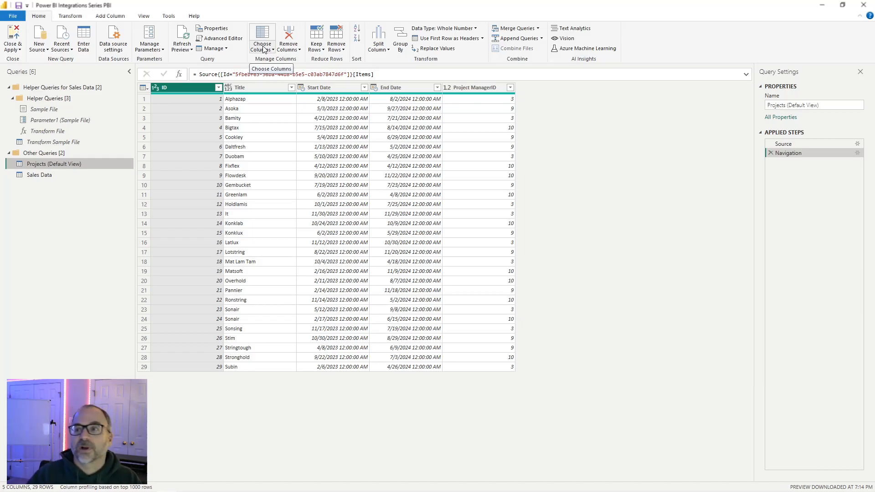
# At Sales Data's Filtered Rows step, refresh the preview so Book.xlsx lists and start a Name column filter
pyautogui.click(39, 175)
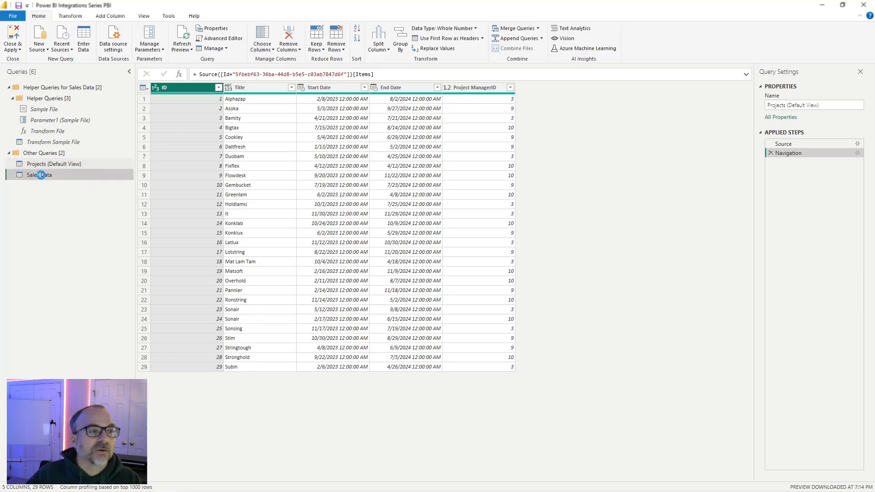
pyautogui.click(39, 175)
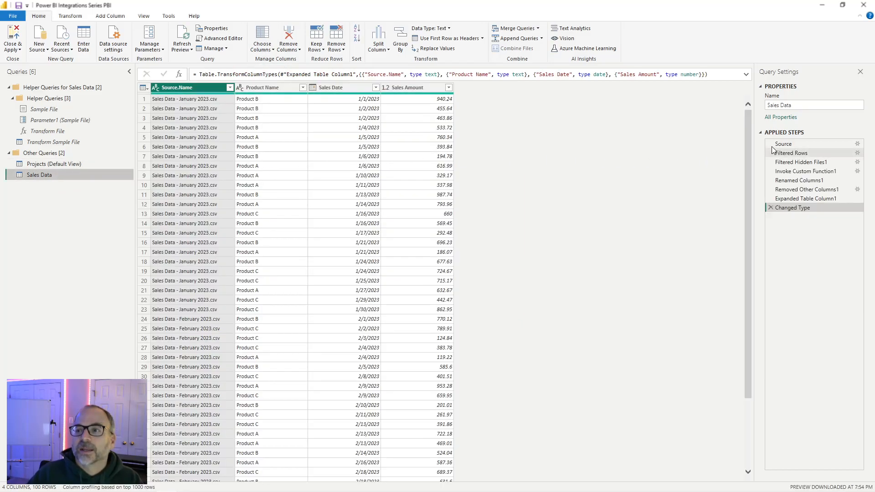
pyautogui.click(782, 144)
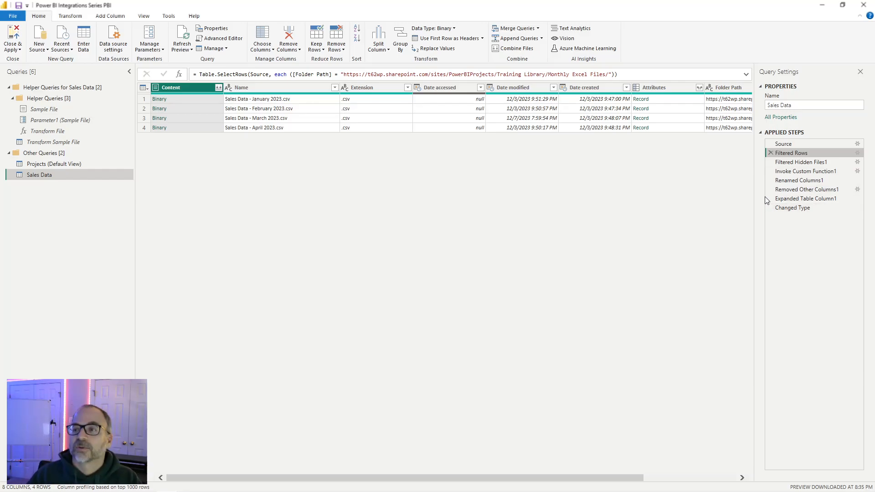
pyautogui.moveTo(790, 153)
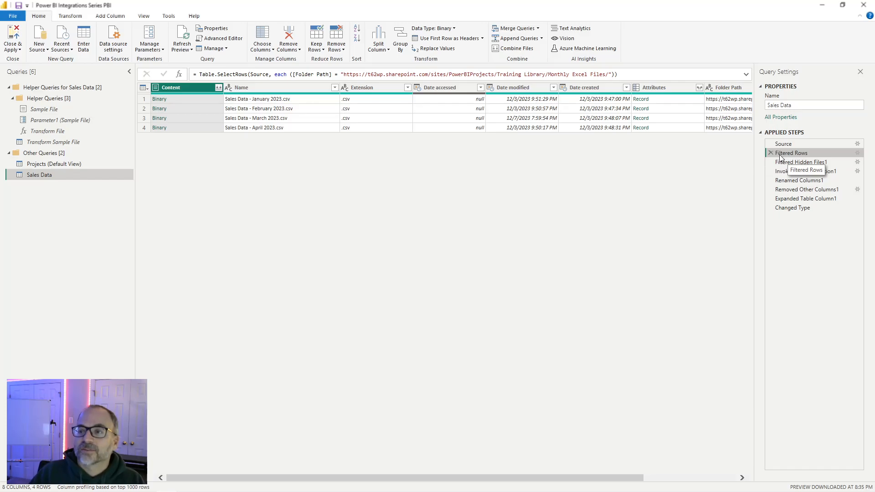
pyautogui.moveTo(801, 163)
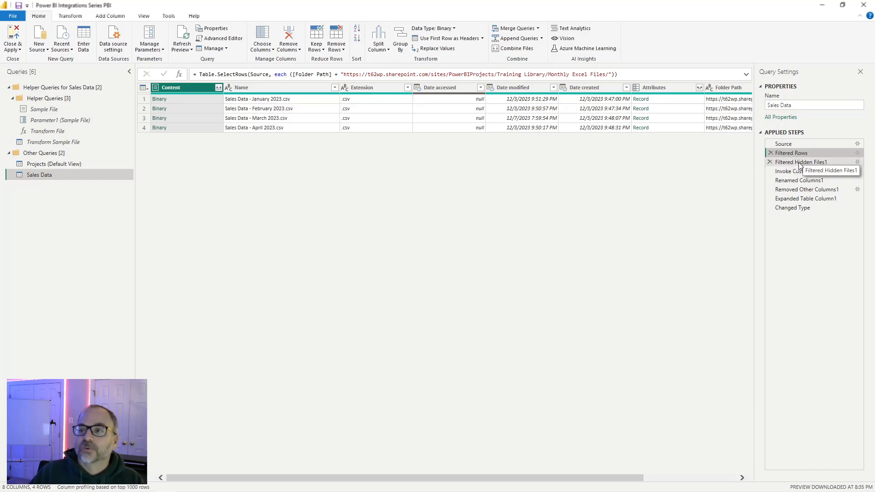
pyautogui.click(791, 153)
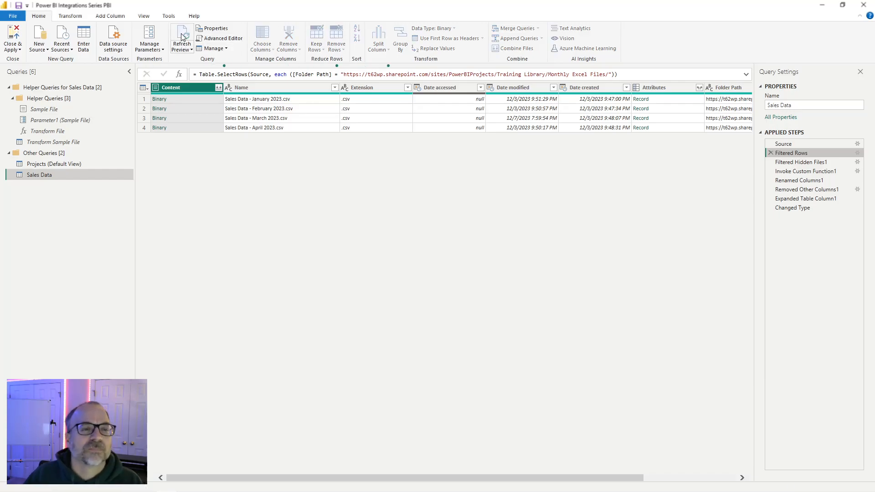
pyautogui.click(182, 38)
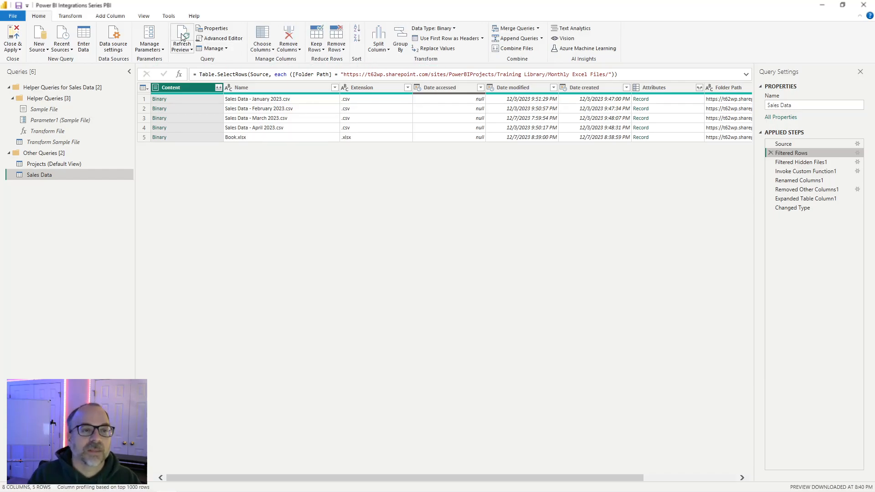
pyautogui.moveTo(801, 152)
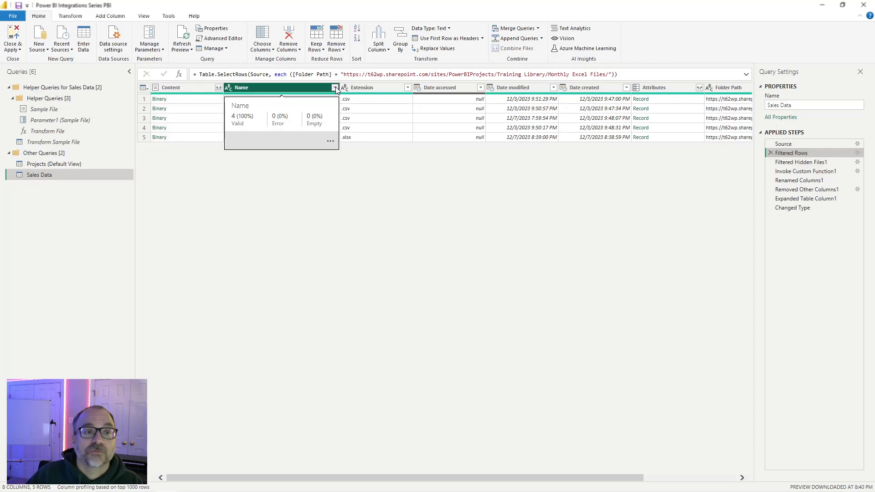
pyautogui.click(335, 88)
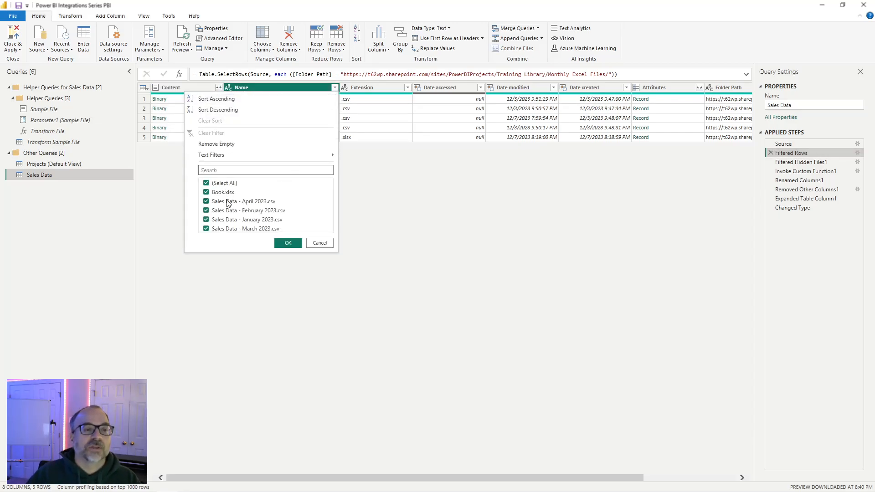
pyautogui.moveTo(217, 157)
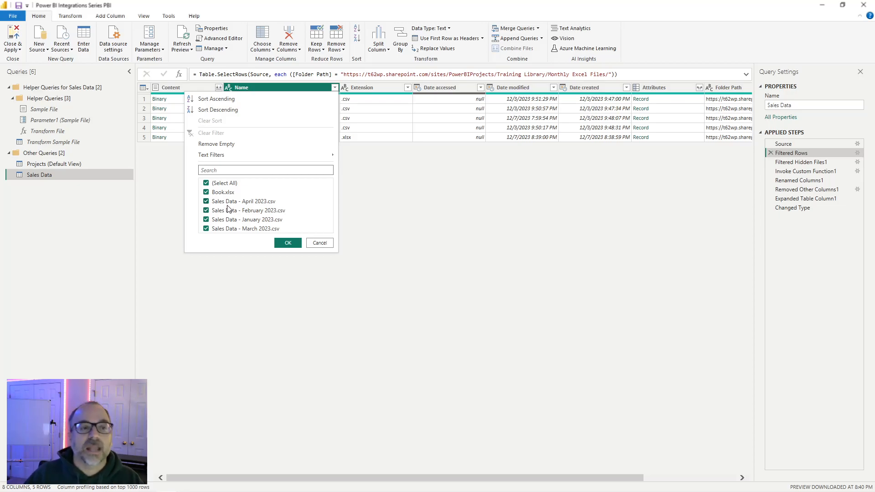
pyautogui.moveTo(234, 162)
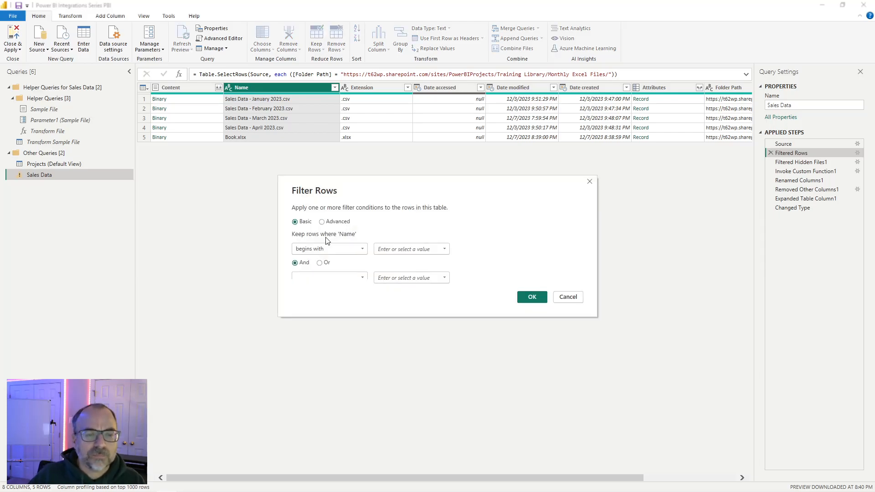
pyautogui.moveTo(240, 163)
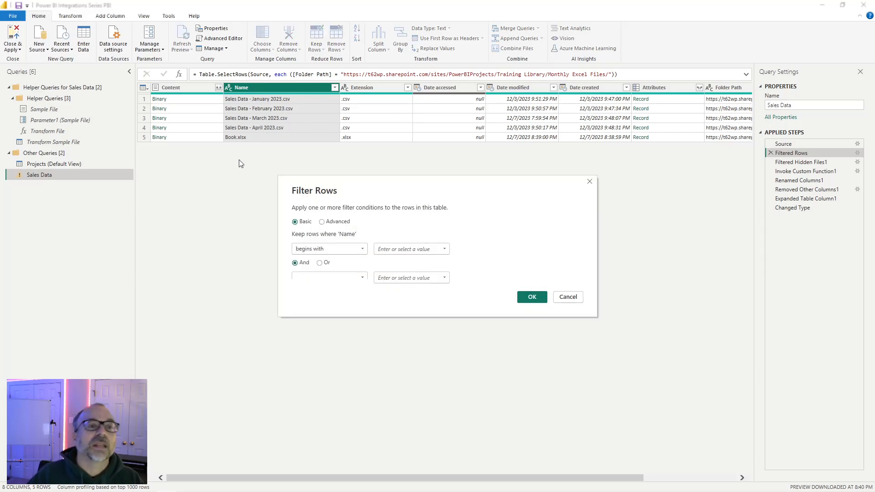
pyautogui.moveTo(270, 146)
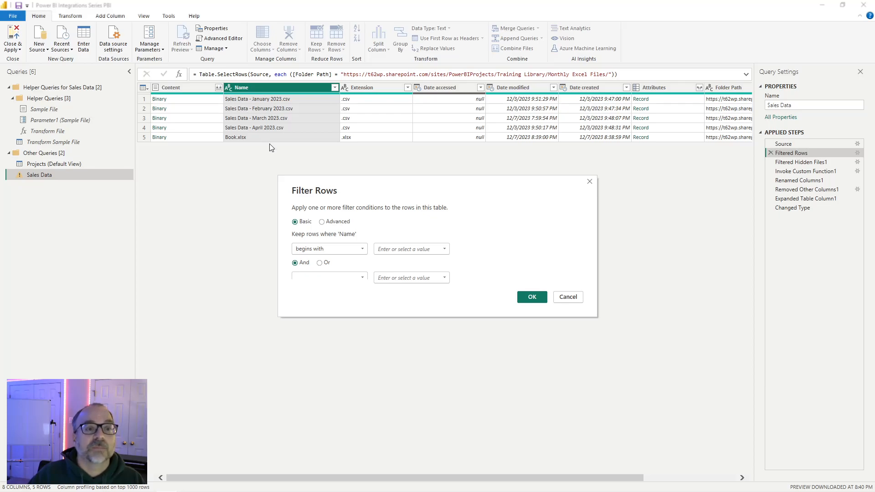
# Filter the Name column to files beginning with 'Sales Data', excluding Book.xlsx
pyautogui.write('Sales')
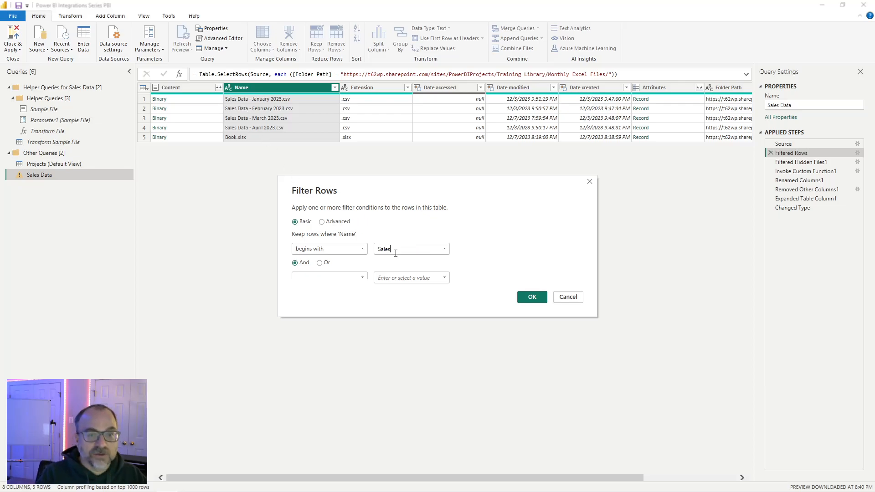
pyautogui.write('Data')
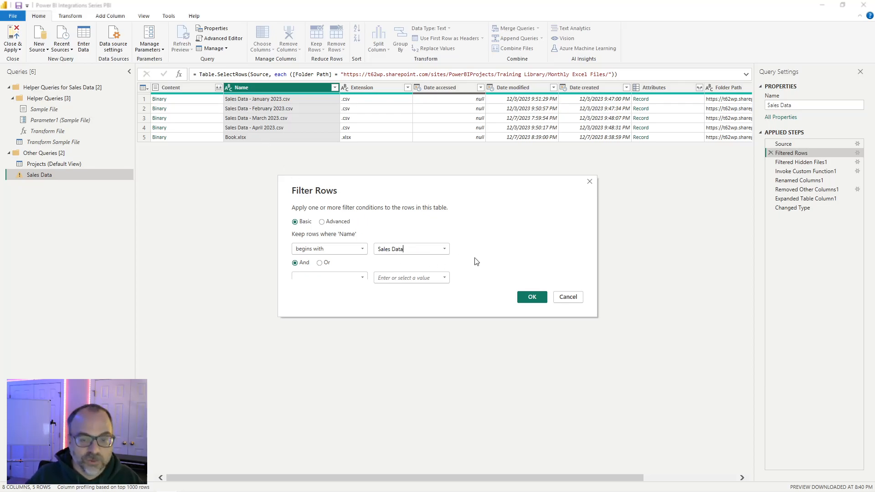
pyautogui.moveTo(472, 257)
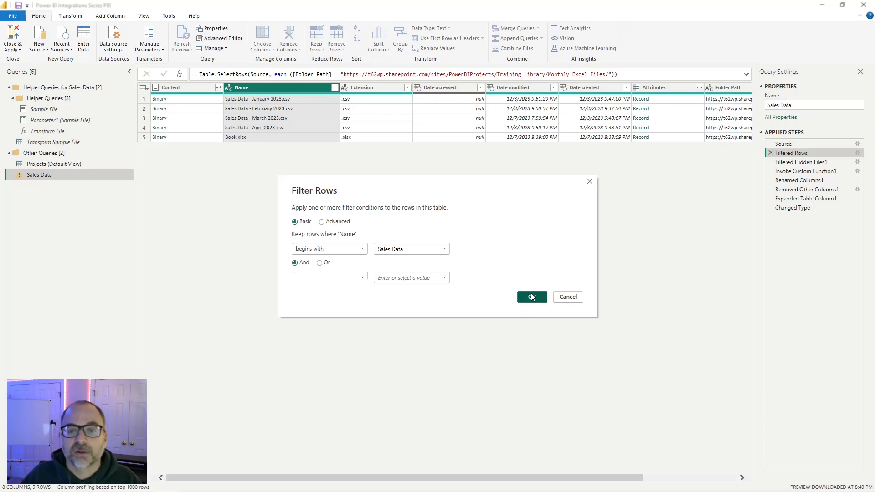
pyautogui.click(530, 296)
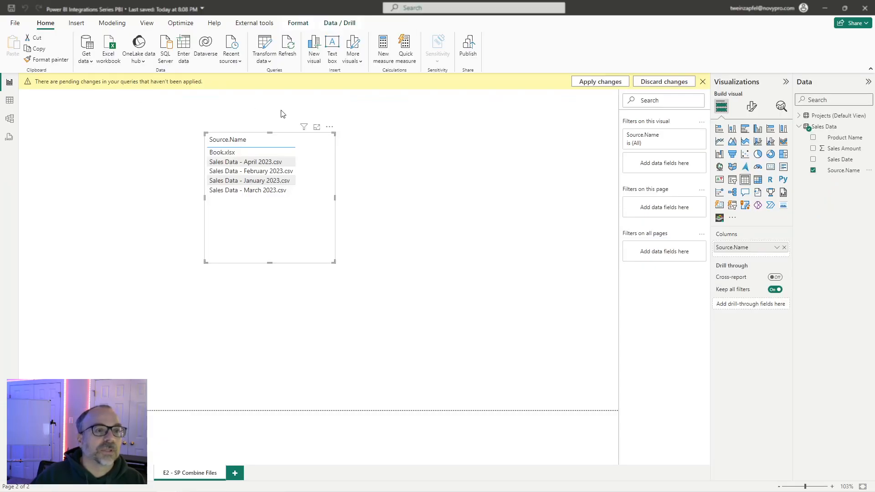
# Close the editor and apply the query changes to the report
pyautogui.click(264, 47)
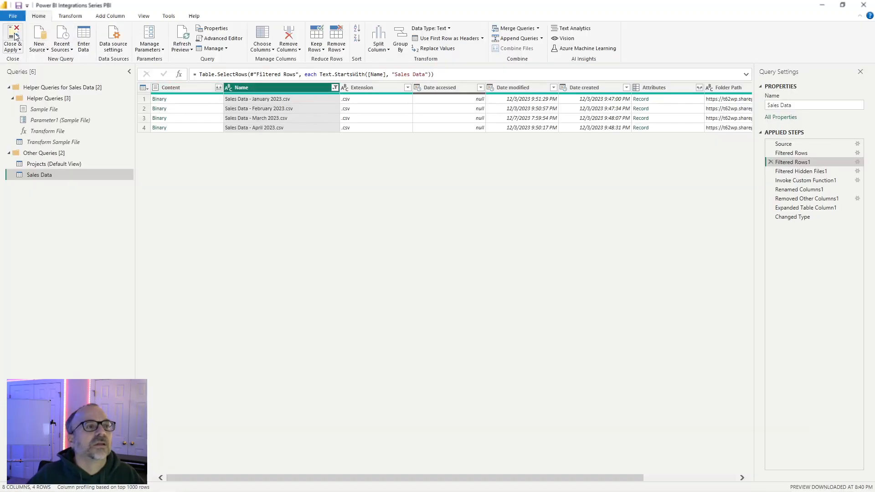
pyautogui.click(12, 40)
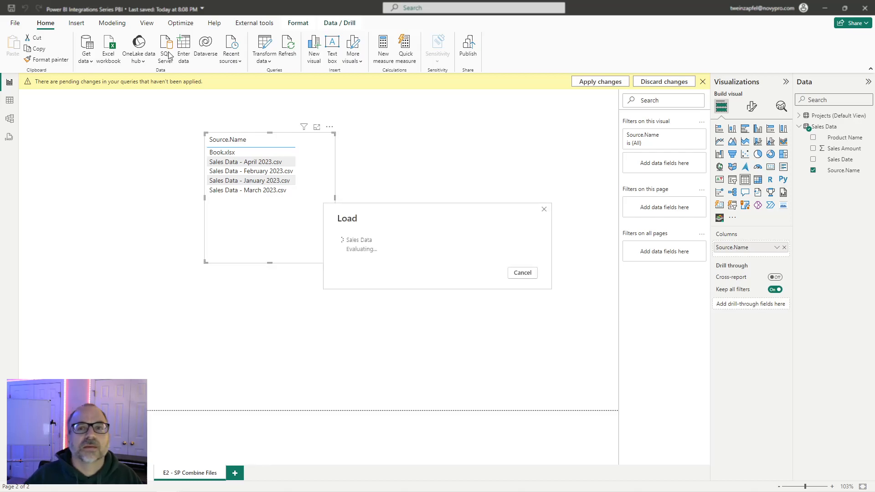
pyautogui.moveTo(507, 96)
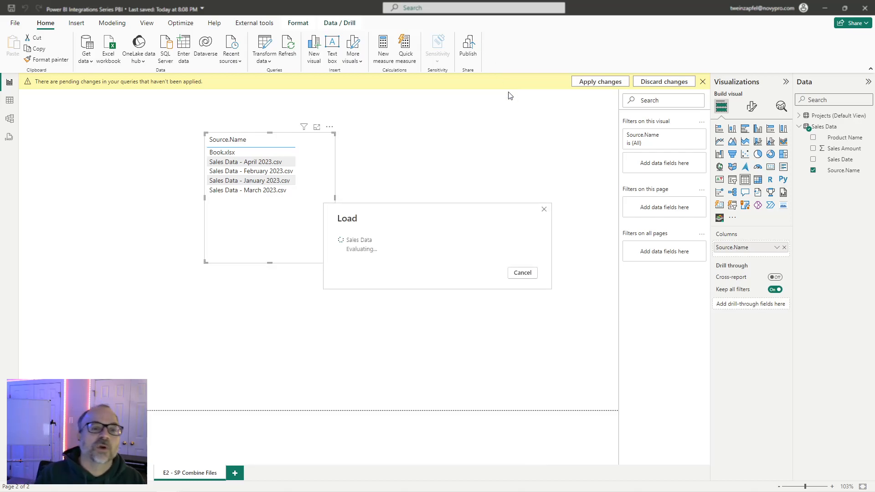